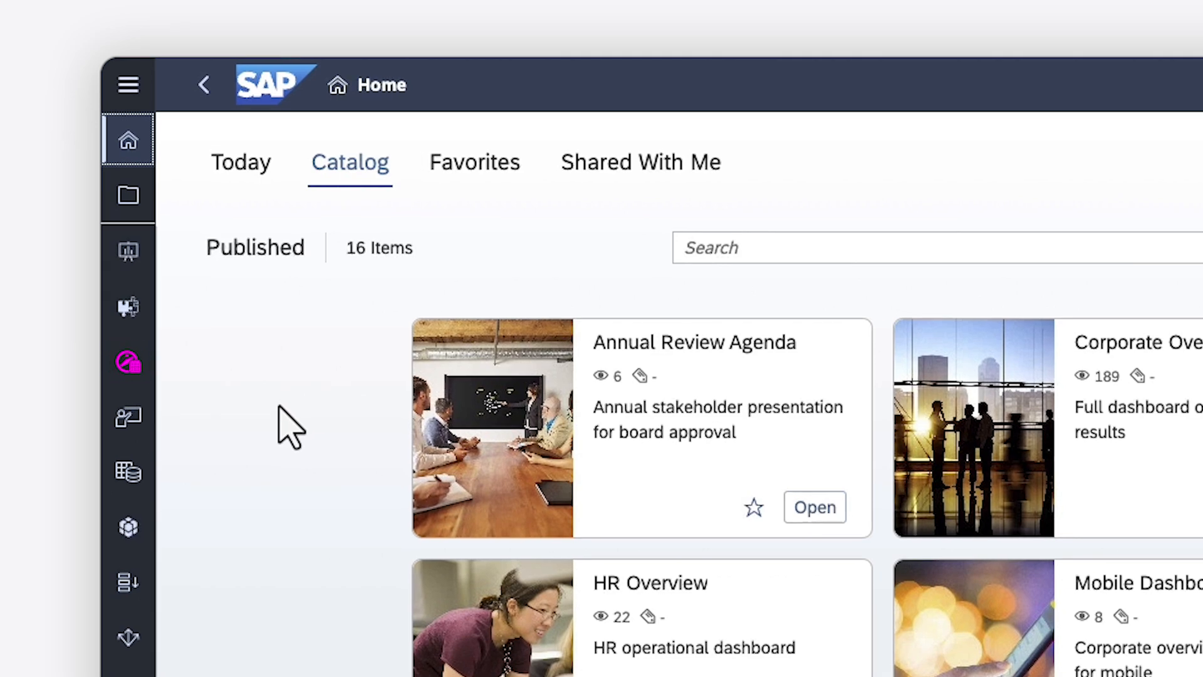
# Step: Go to the Data Analyzer start page and close the Release Highlights dialog
pyautogui.click(127, 361)
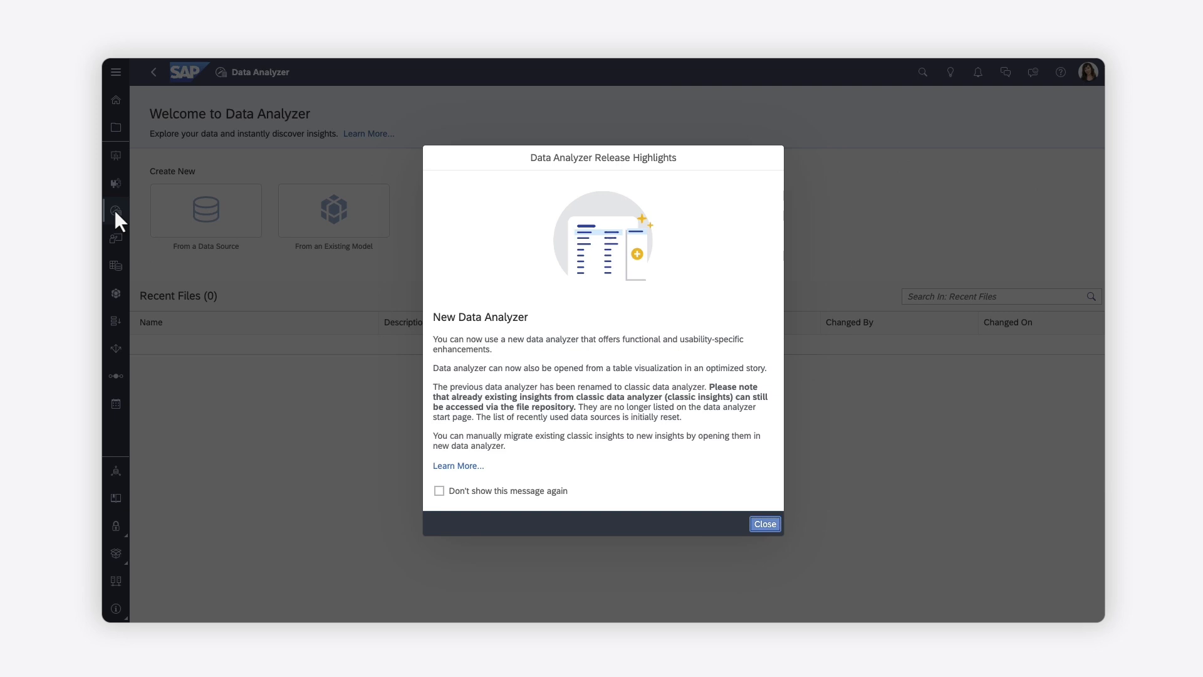
pyautogui.moveTo(384, 473)
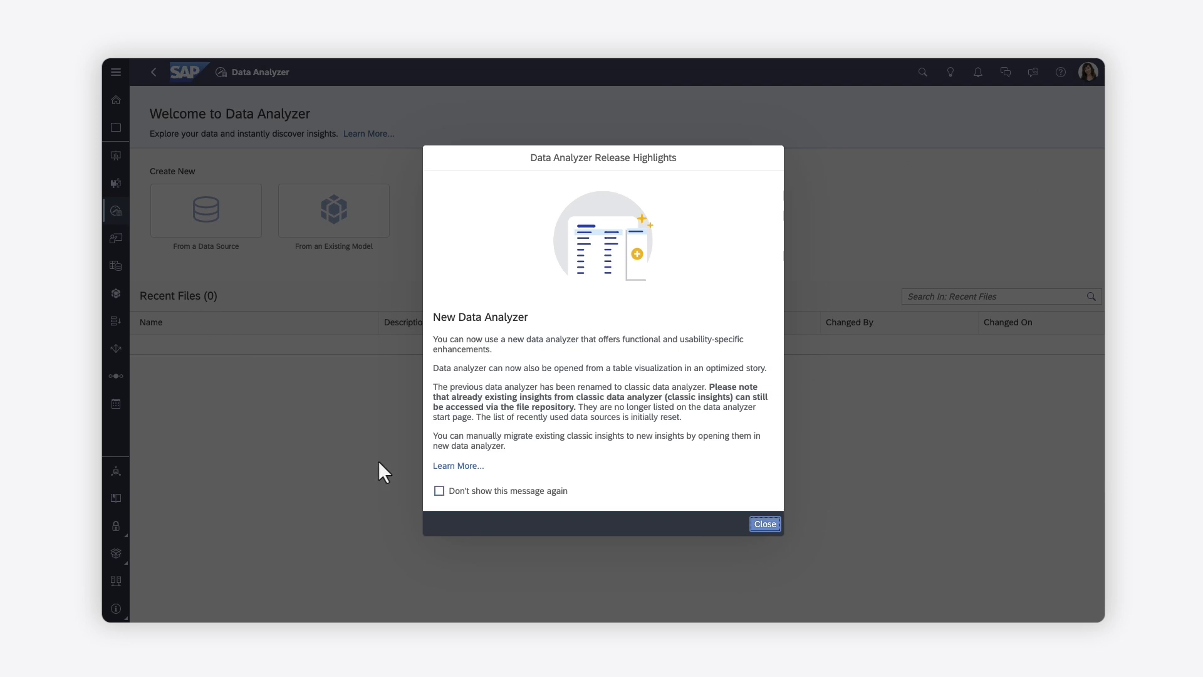
pyautogui.click(764, 523)
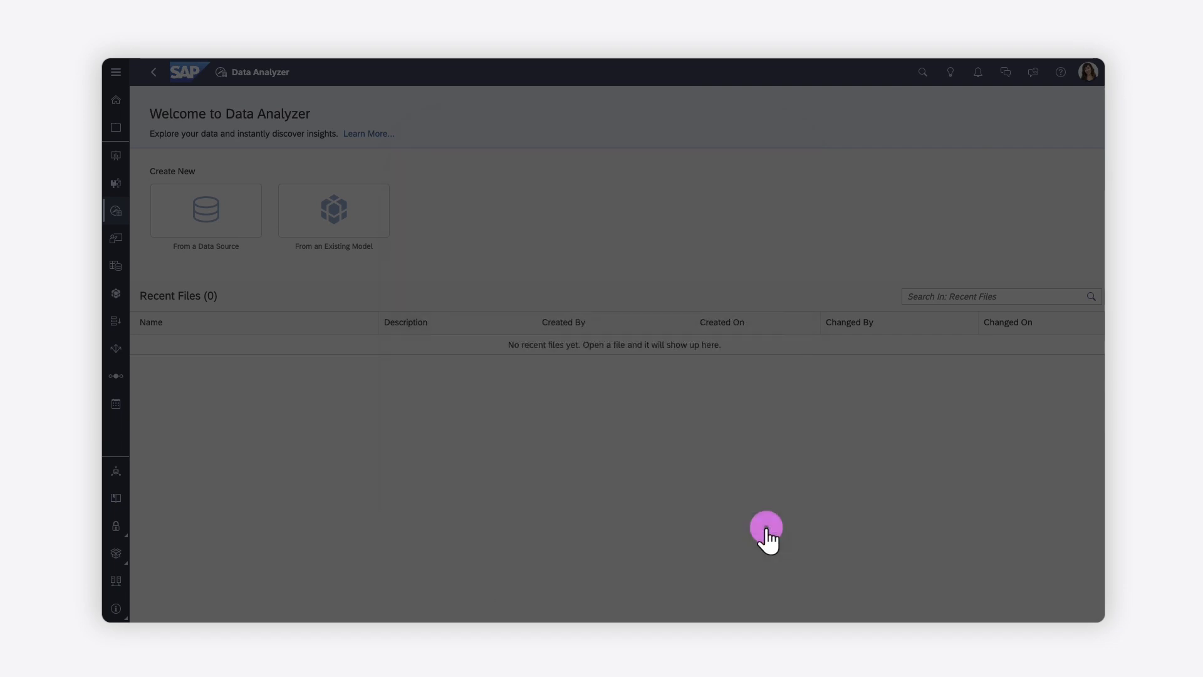
# Step: Look at the From a Data Source picker and its system types, then cancel it
pyautogui.click(205, 211)
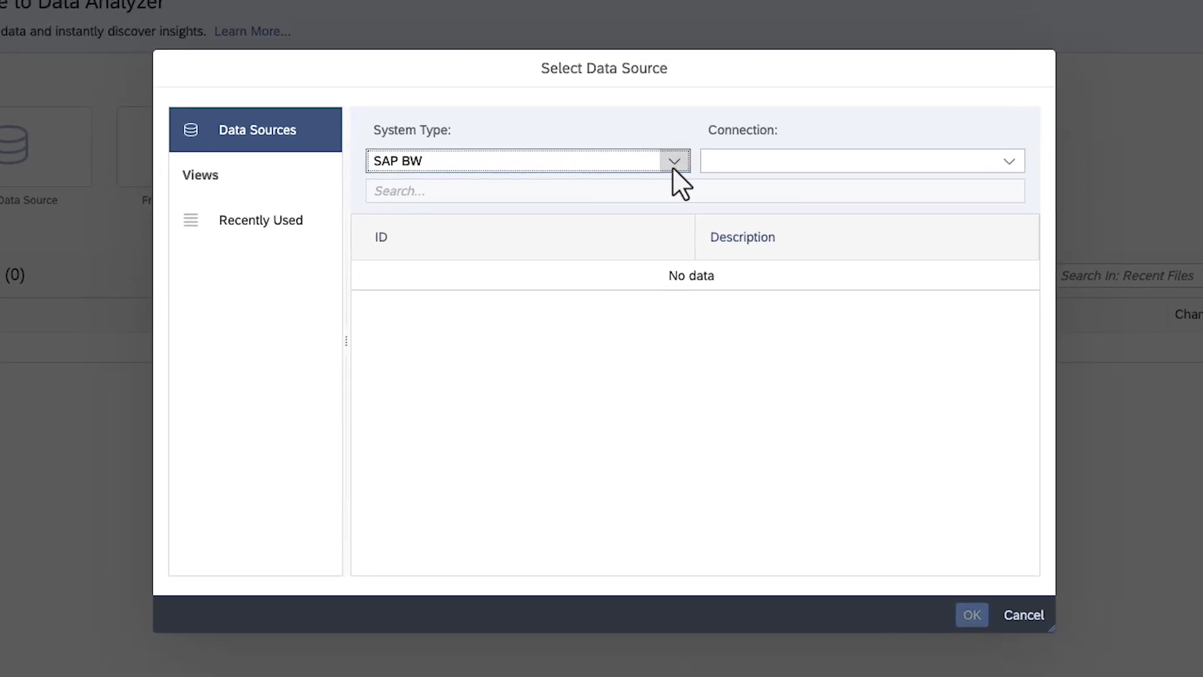
pyautogui.click(674, 160)
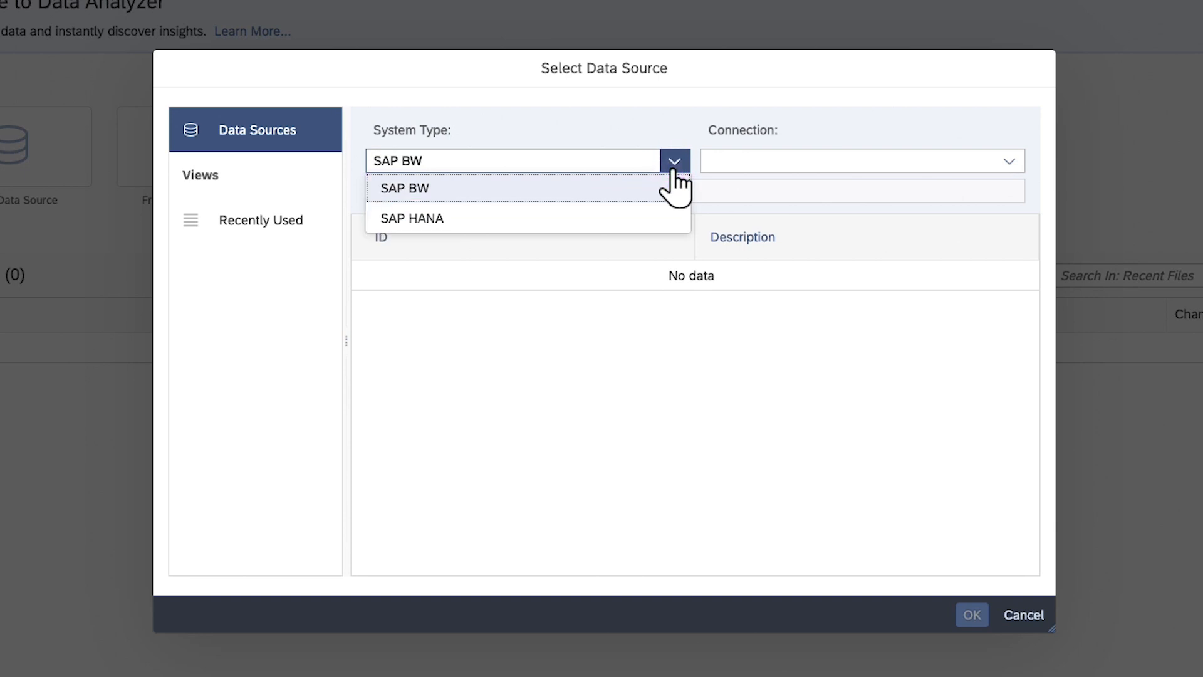
pyautogui.click(1023, 615)
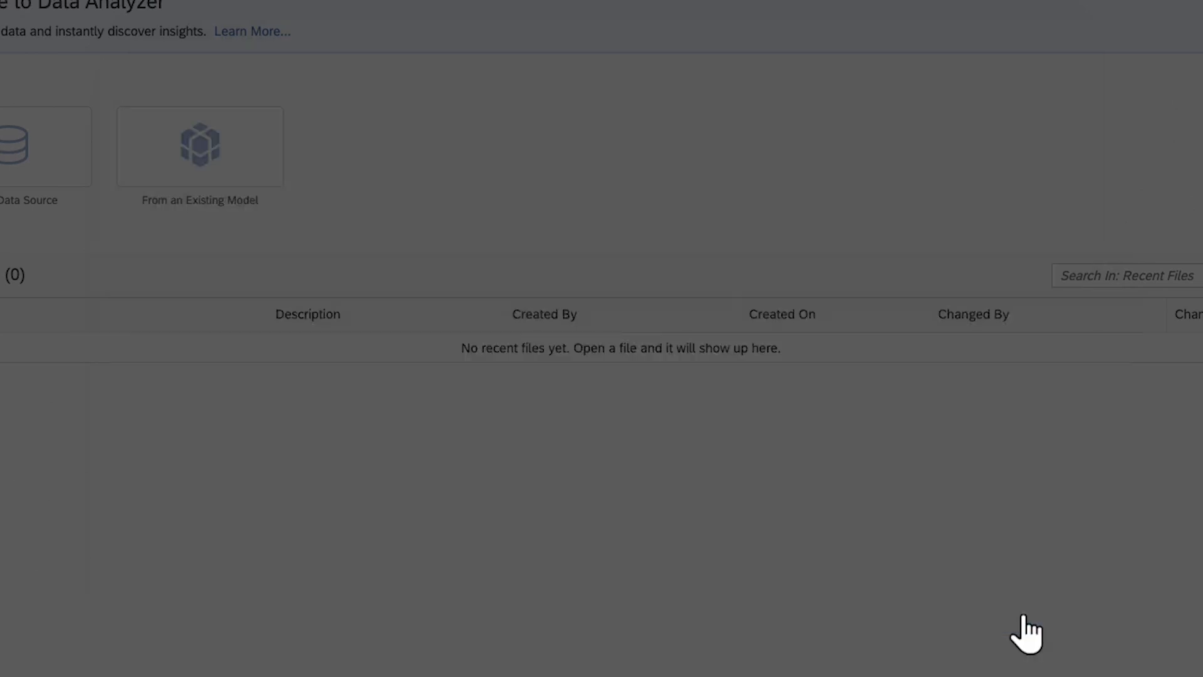
# Step: From an Existing Model, open PLANNING_2023 in the Public folder for analysis
pyautogui.click(198, 146)
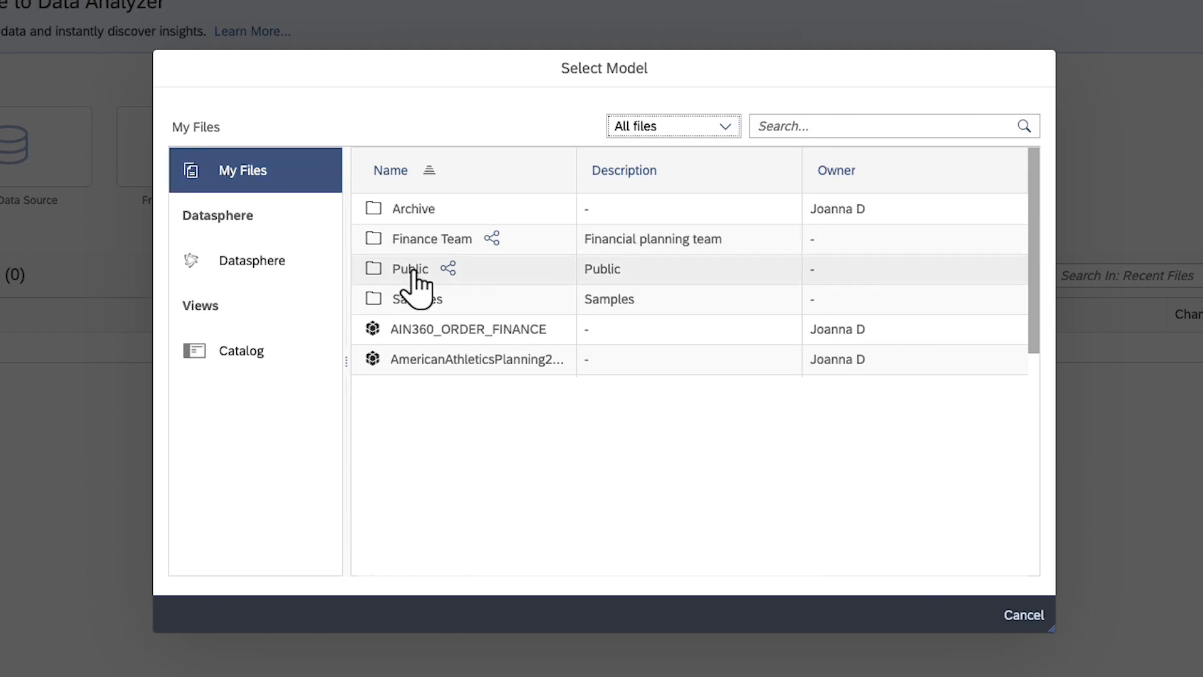
pyautogui.doubleClick(410, 269)
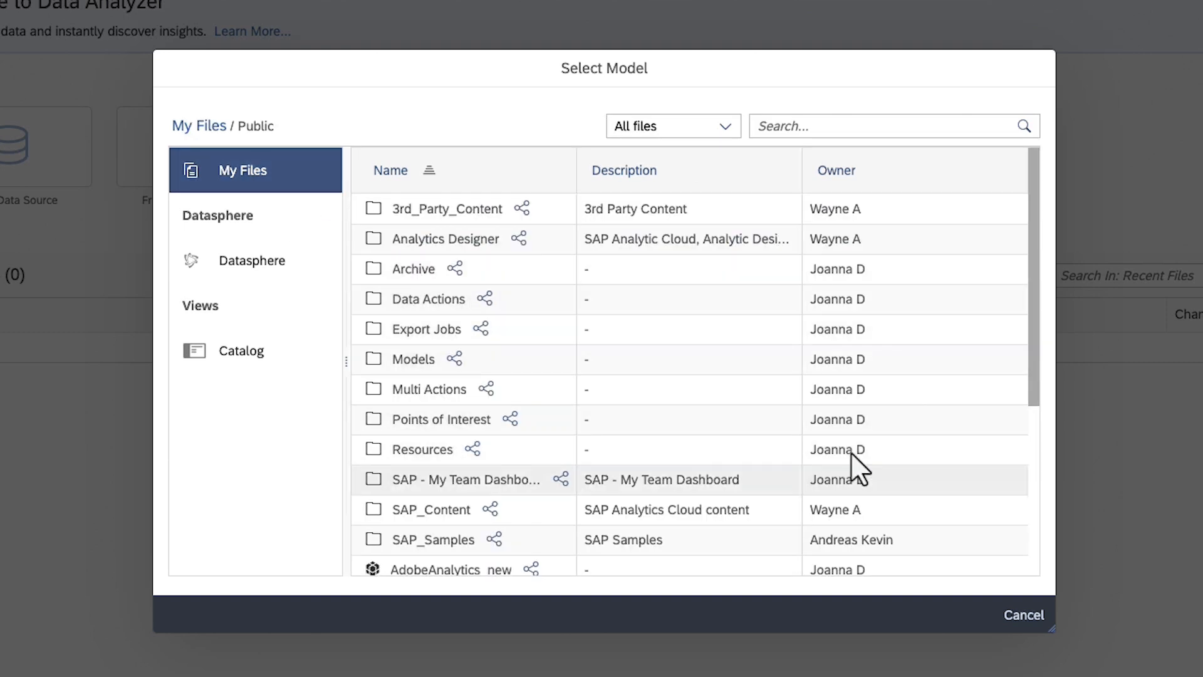
pyautogui.scroll(-3)
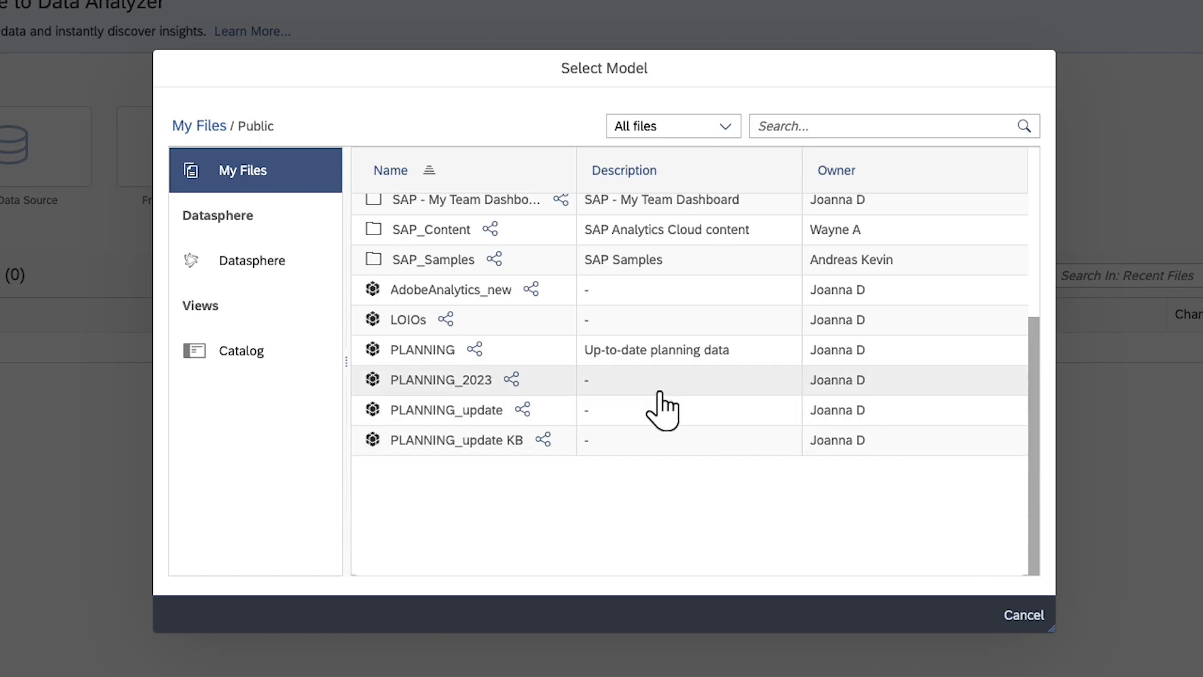
pyautogui.doubleClick(441, 380)
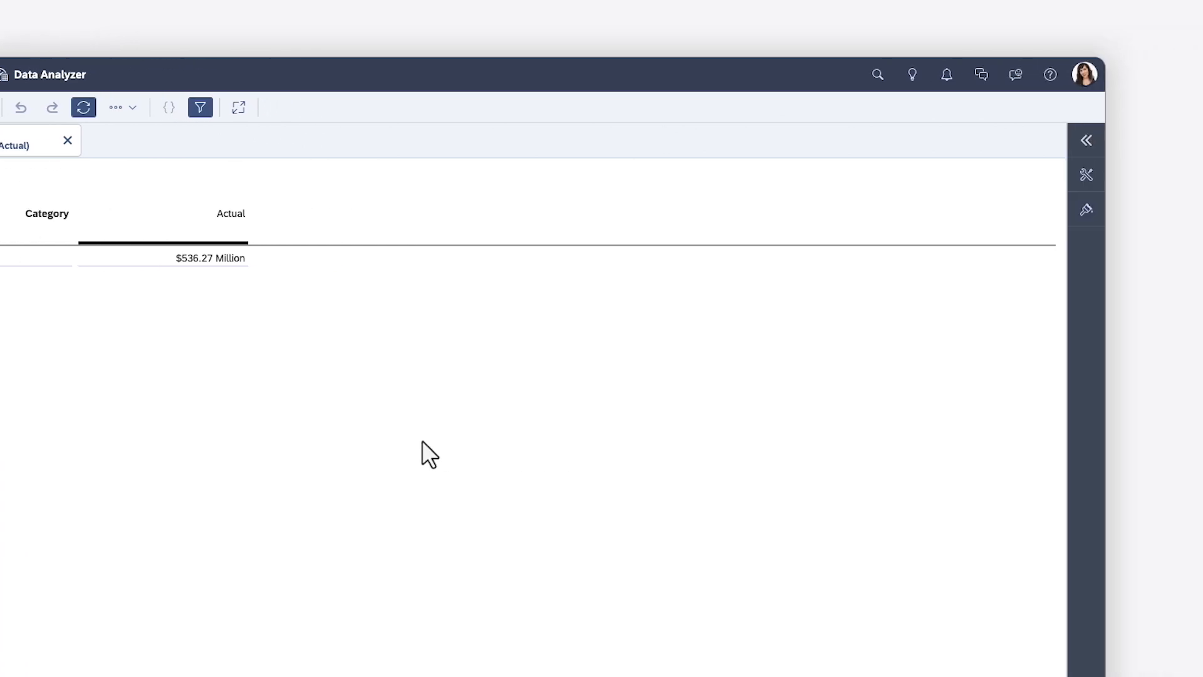
# Step: Show the table builder and expand Net Income and Operating Income rows
pyautogui.click(1086, 139)
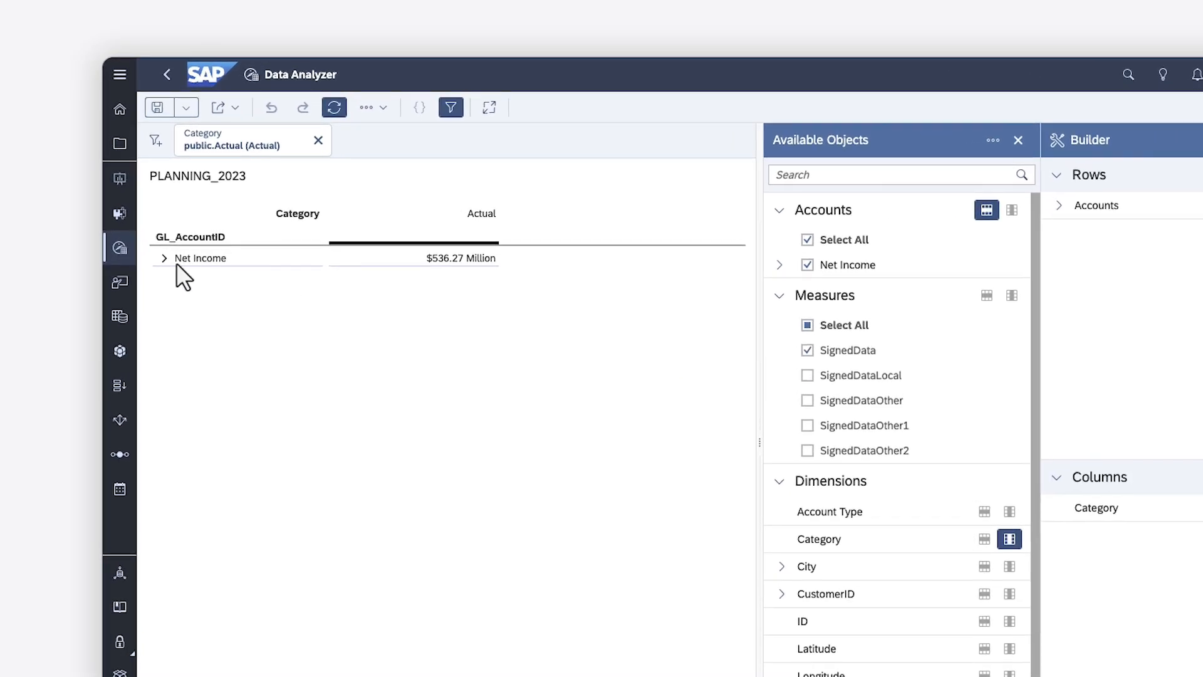
pyautogui.click(163, 257)
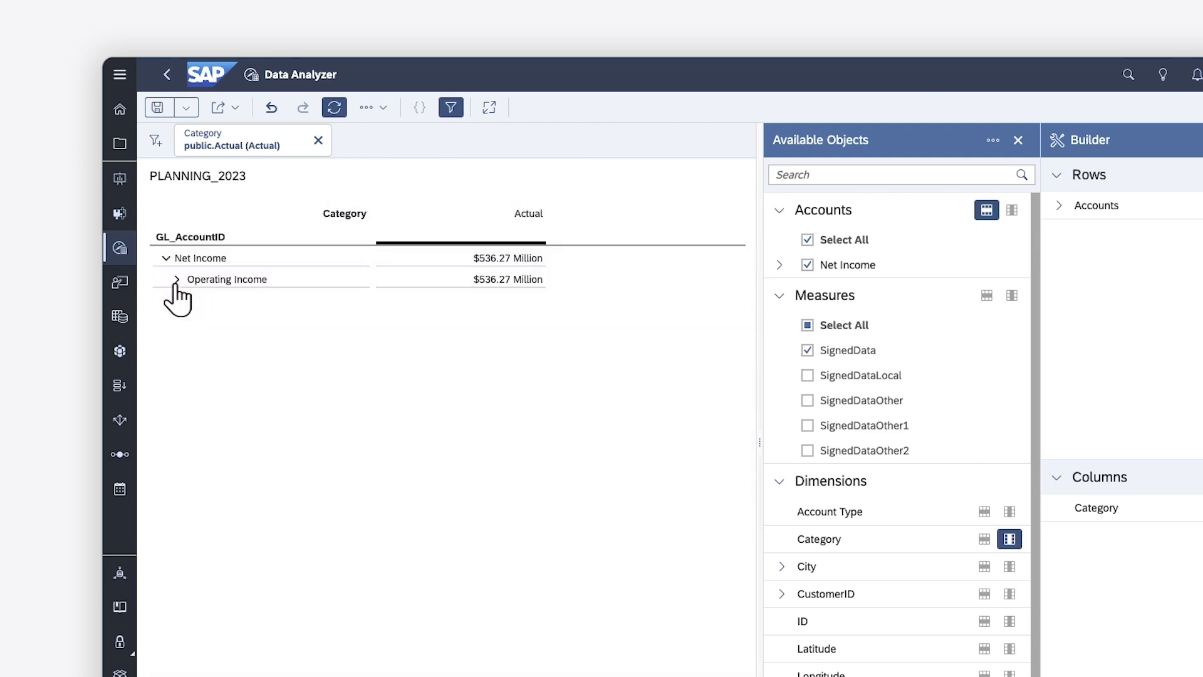
pyautogui.click(176, 278)
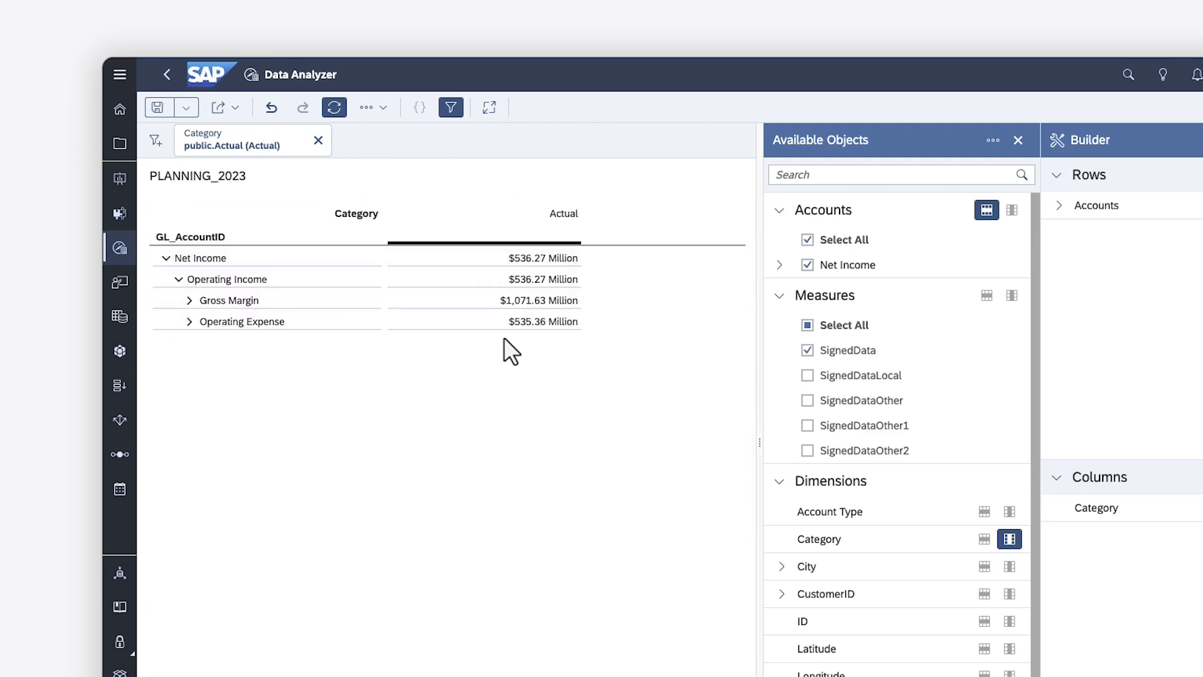
# Step: Limit Accounts to Gross Revenue only and add ProductID to the table rows
pyautogui.click(807, 239)
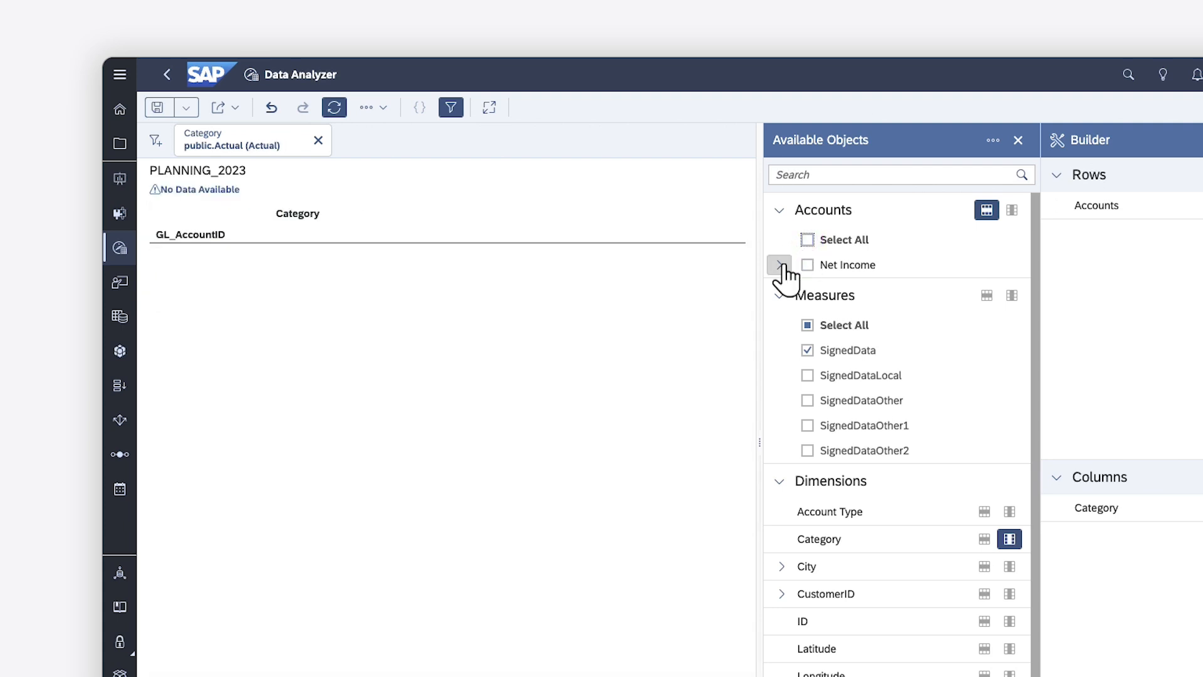
pyautogui.click(779, 265)
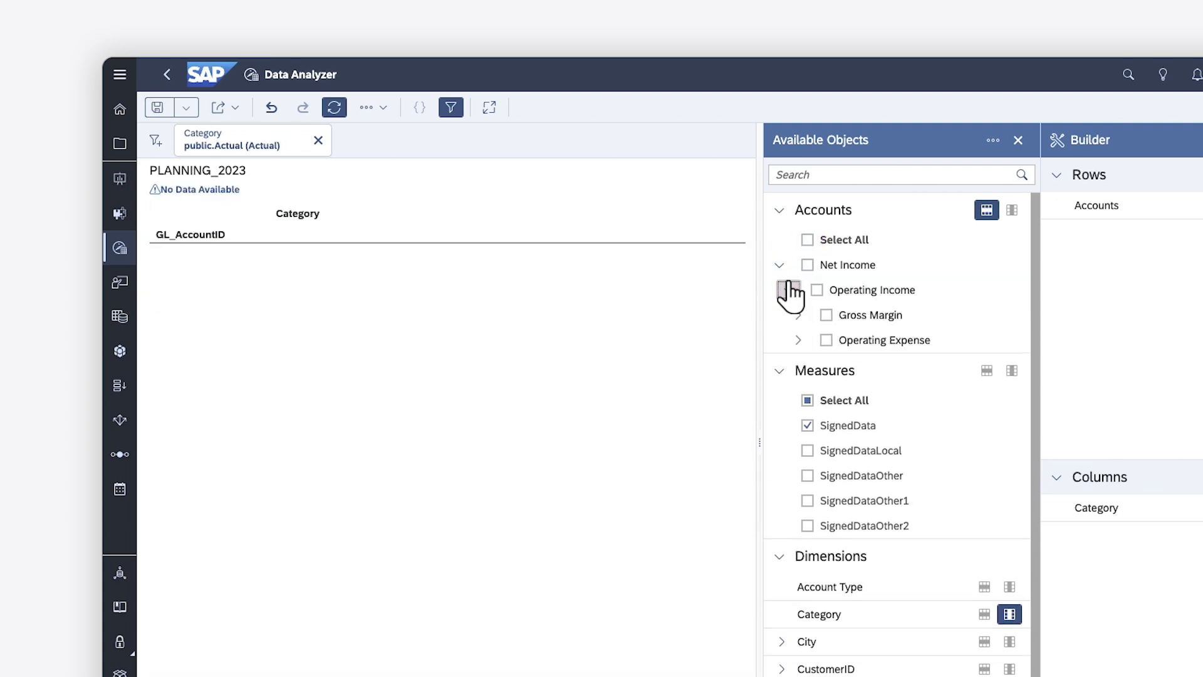
pyautogui.write('gros')
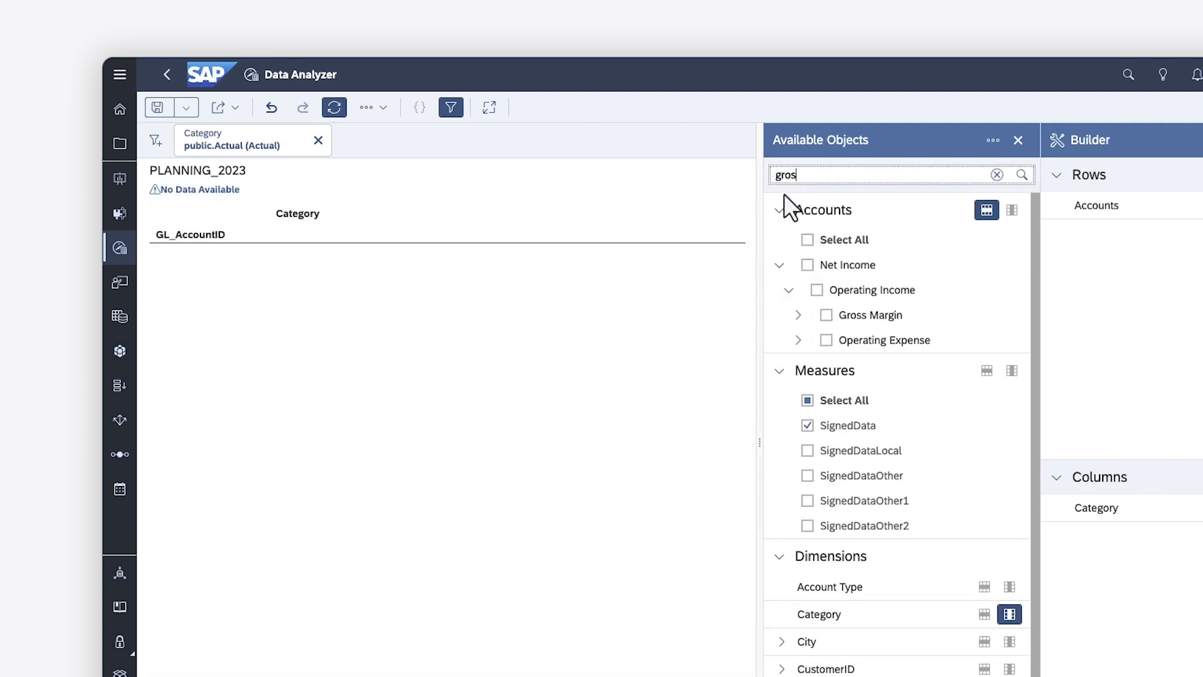
pyautogui.click(844, 364)
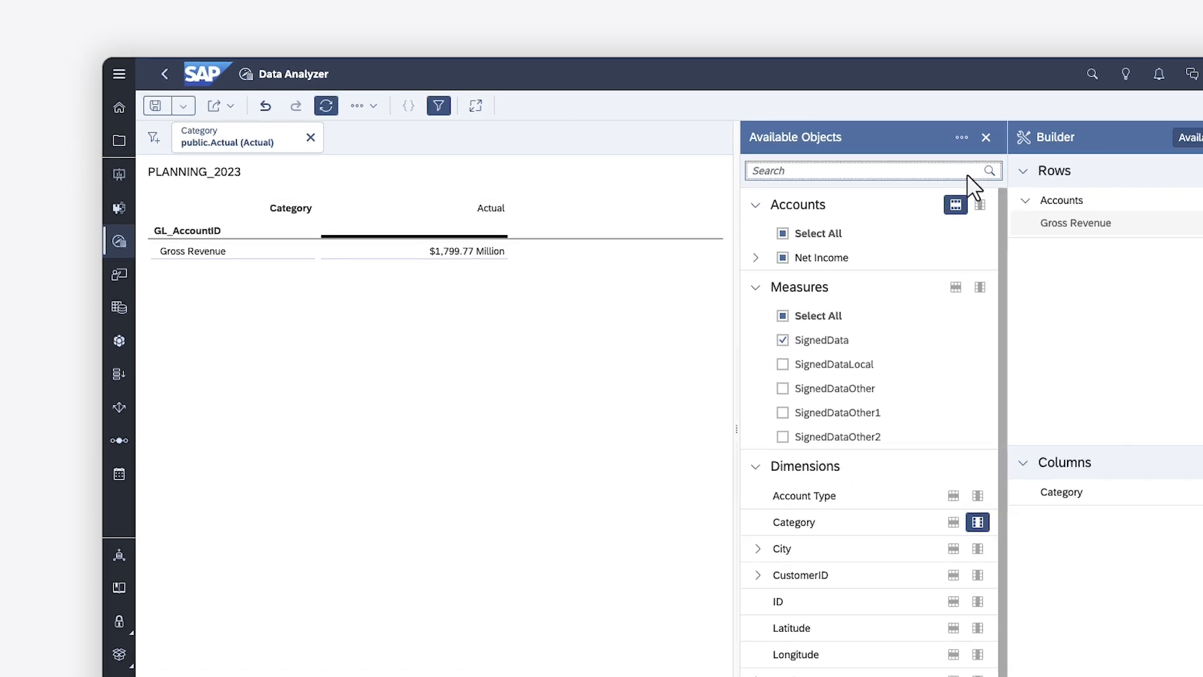
pyautogui.click(806, 574)
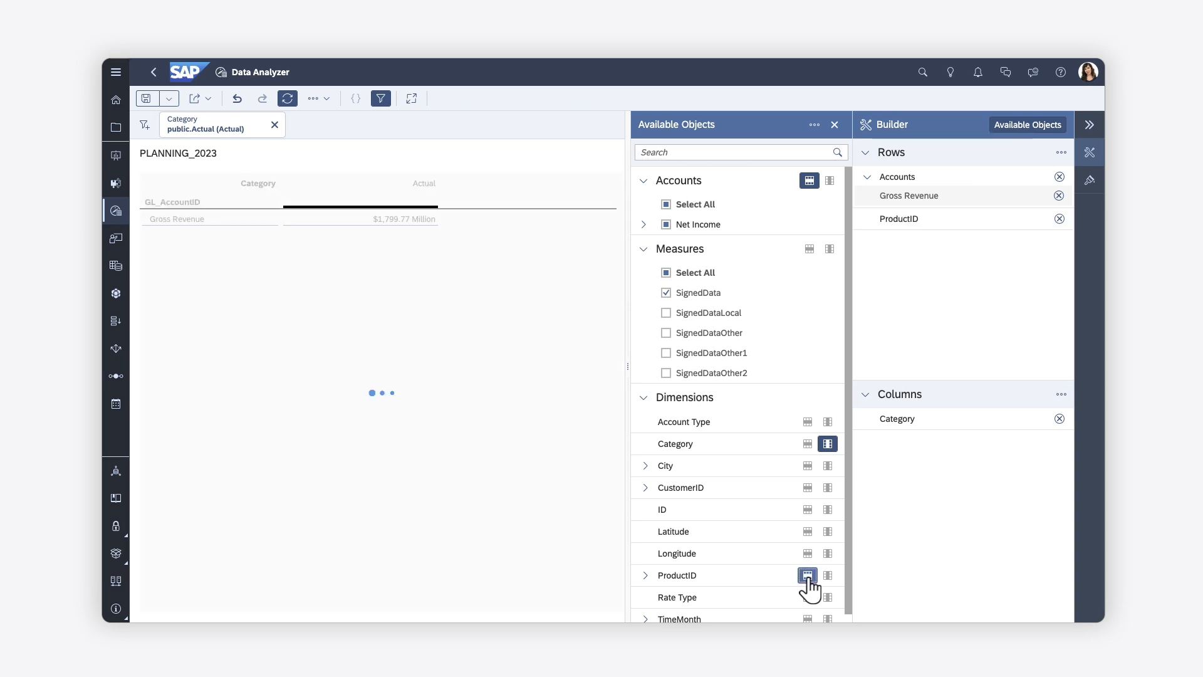
# Step: Add TimeMonth to the columns beside Category and review its options unchanged
pyautogui.click(807, 575)
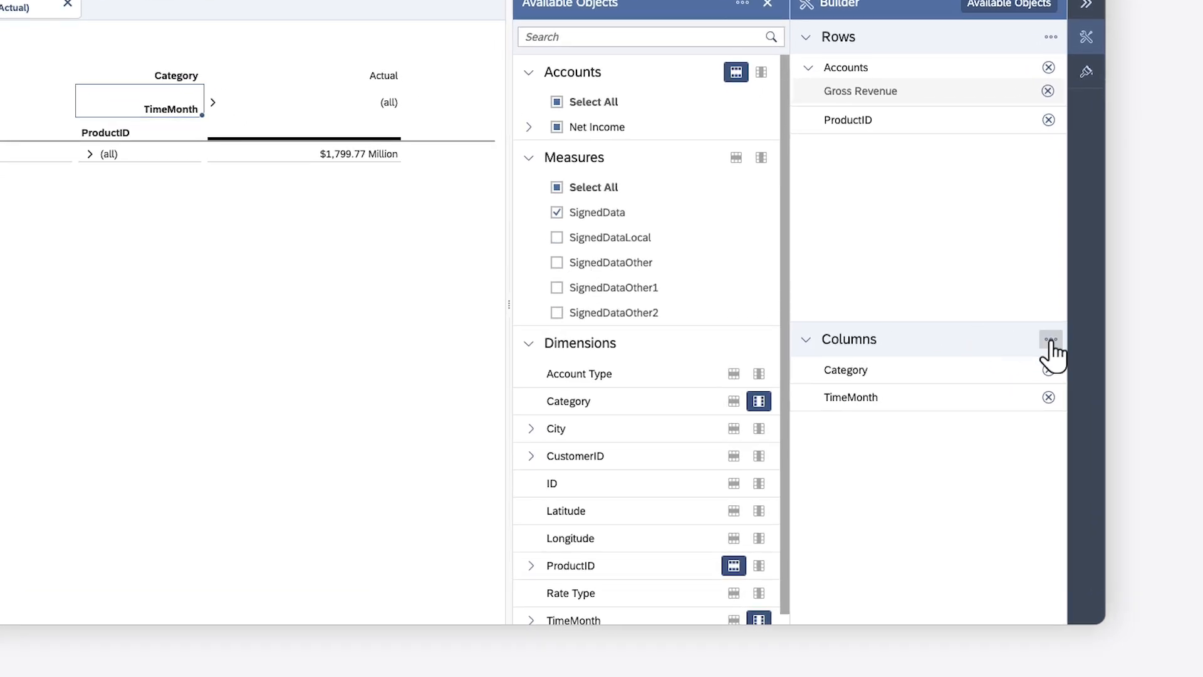
pyautogui.click(1050, 339)
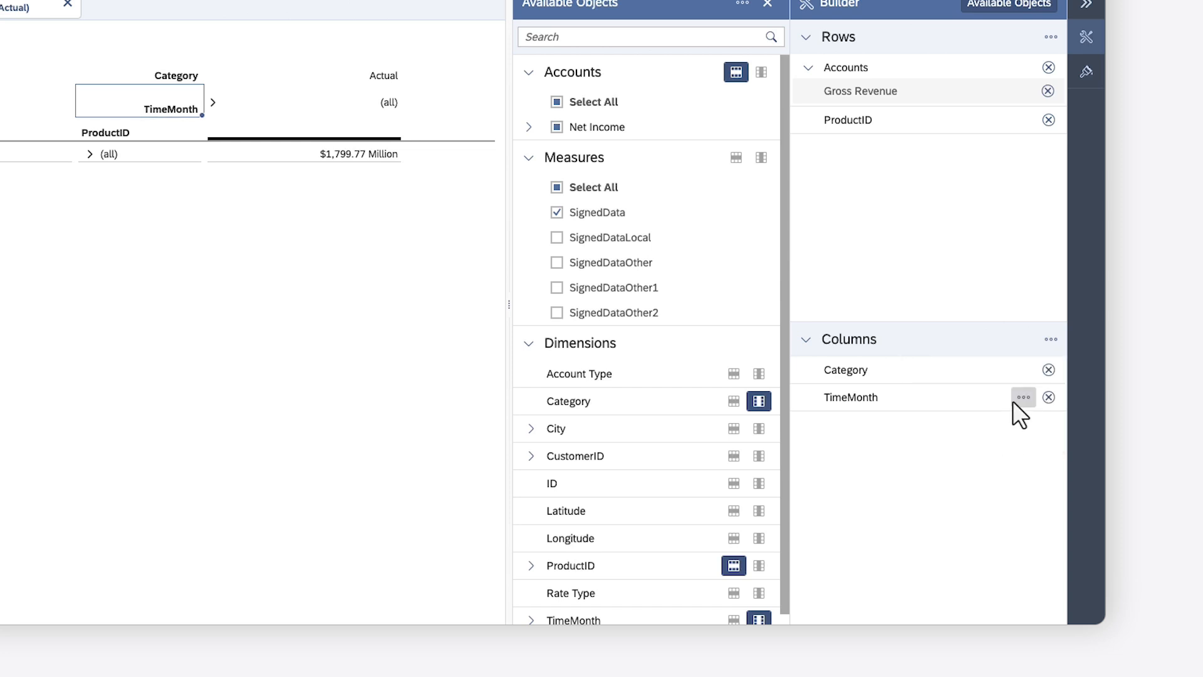
pyautogui.click(1023, 396)
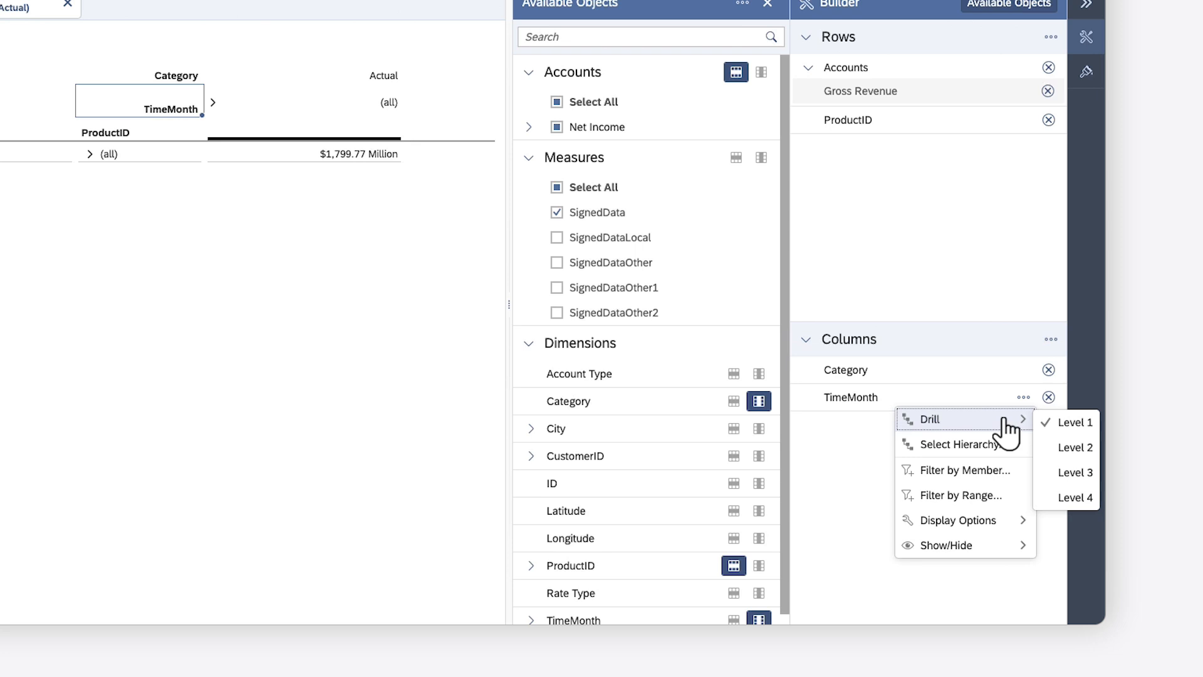
pyautogui.moveTo(959, 469)
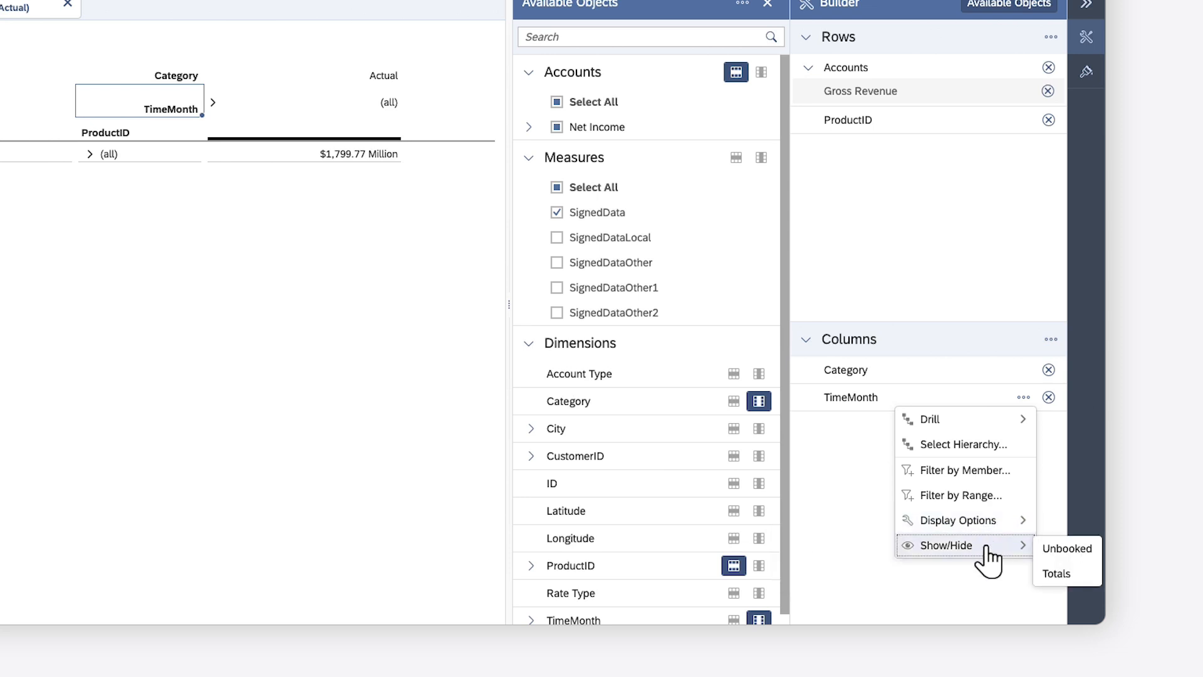
pyautogui.click(992, 556)
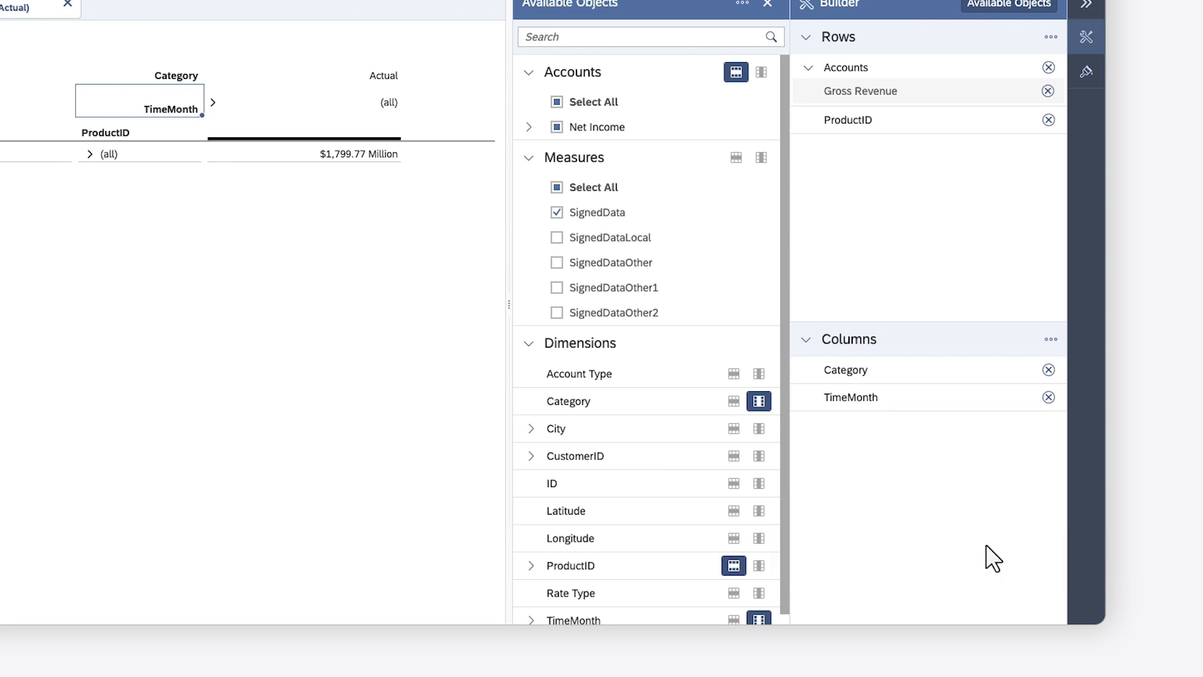
pyautogui.click(1086, 209)
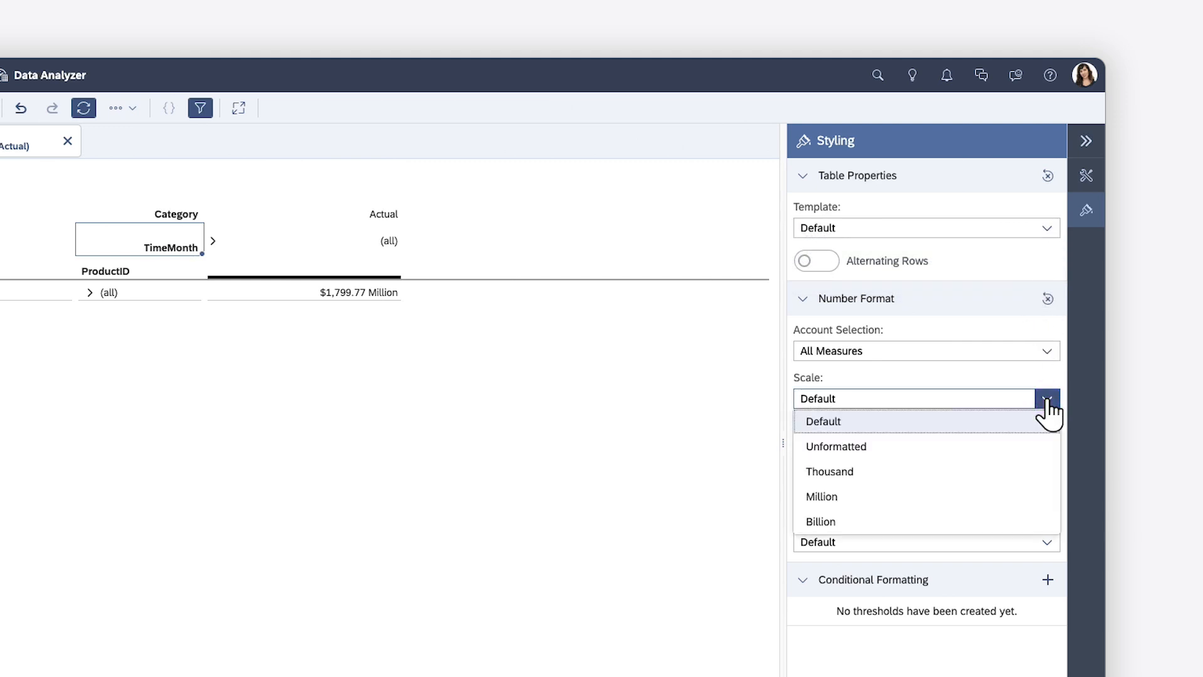
# Step: Leave the number scale unchanged and cancel a new conditional-formatting threshold
pyautogui.click(824, 421)
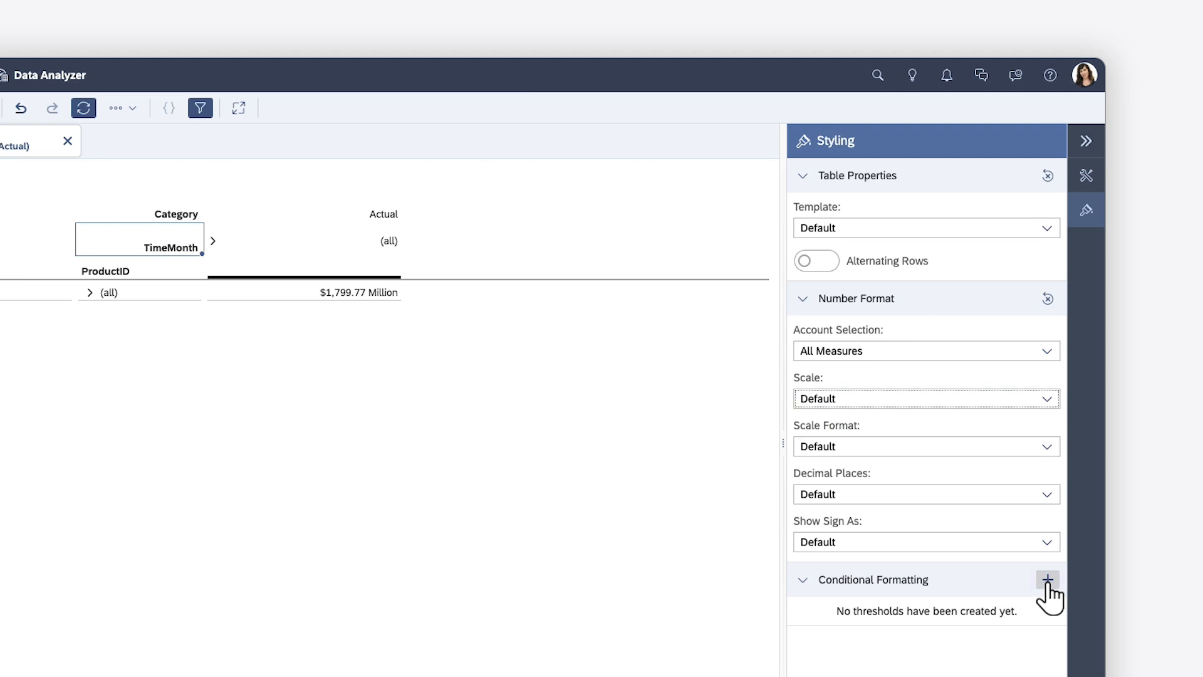
pyautogui.click(1047, 579)
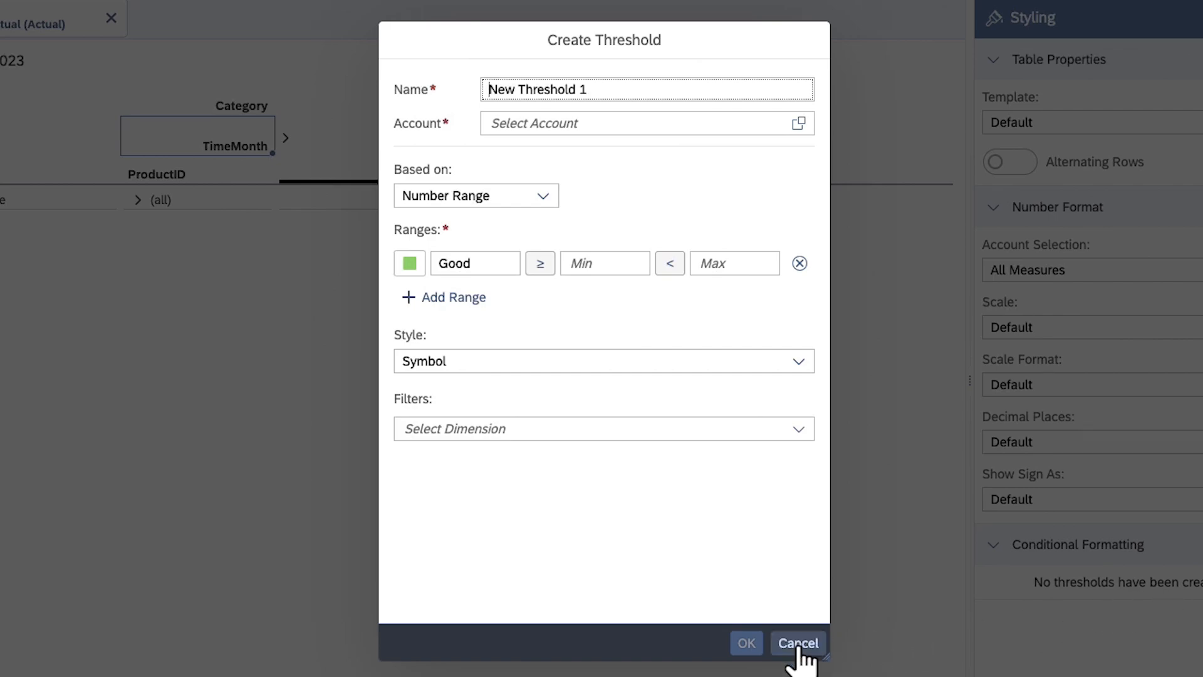
pyautogui.click(798, 643)
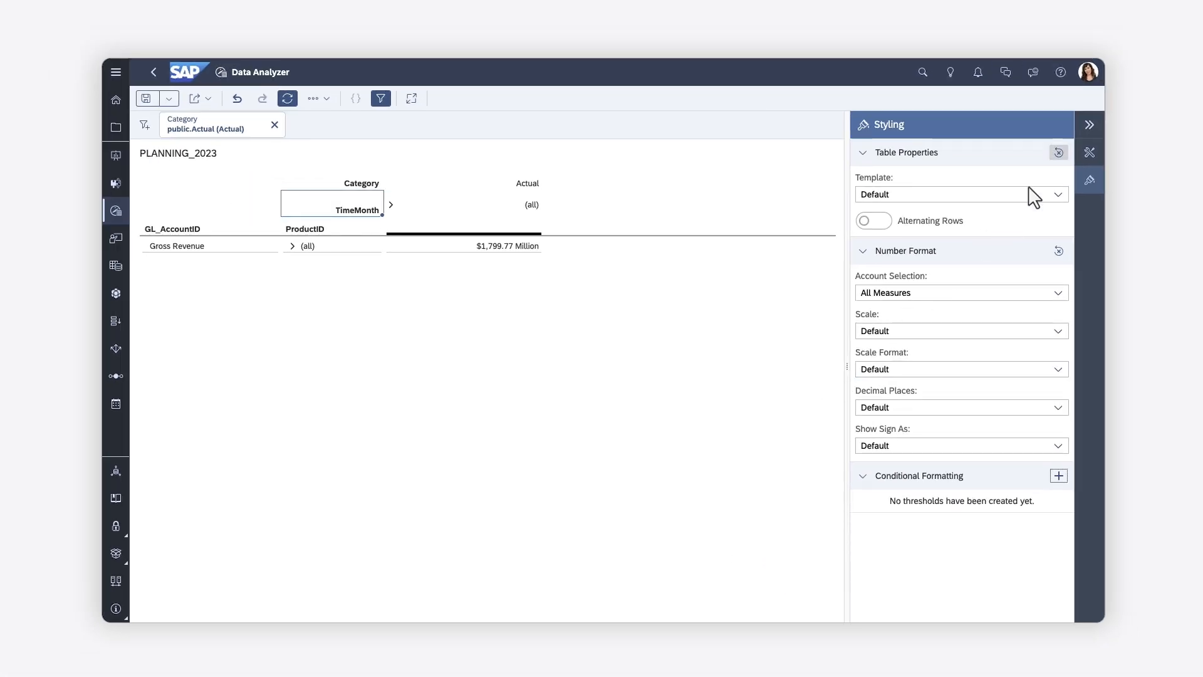
pyautogui.click(1089, 124)
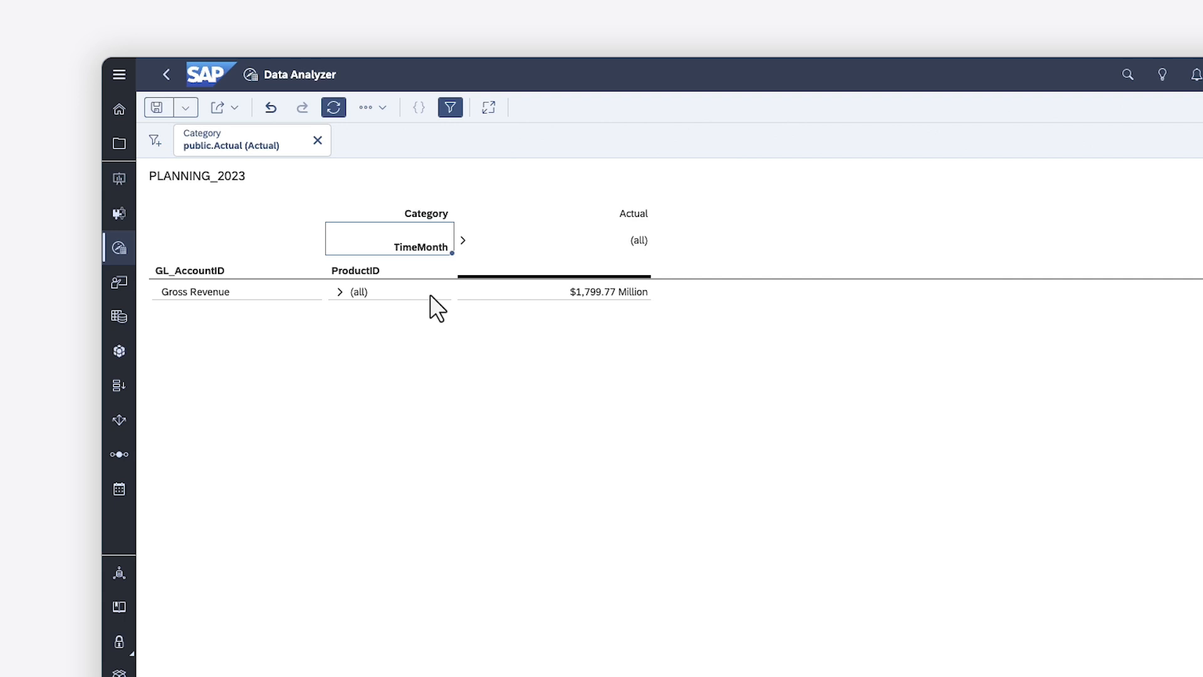
pyautogui.click(338, 291)
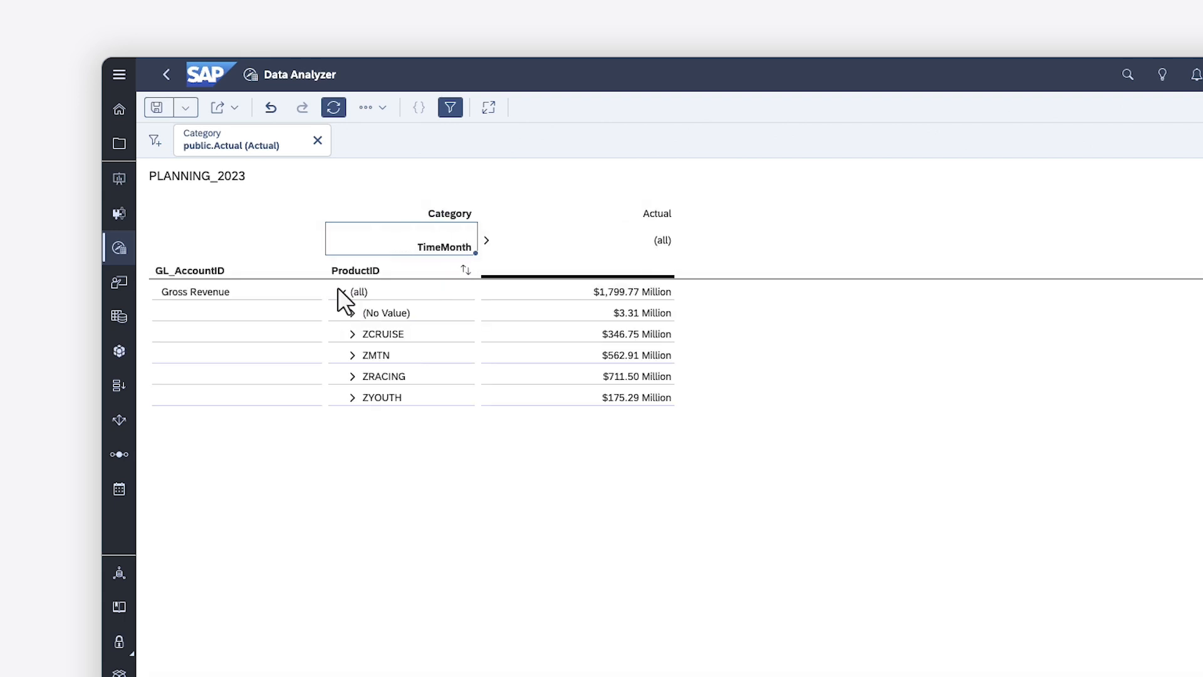
pyautogui.click(486, 240)
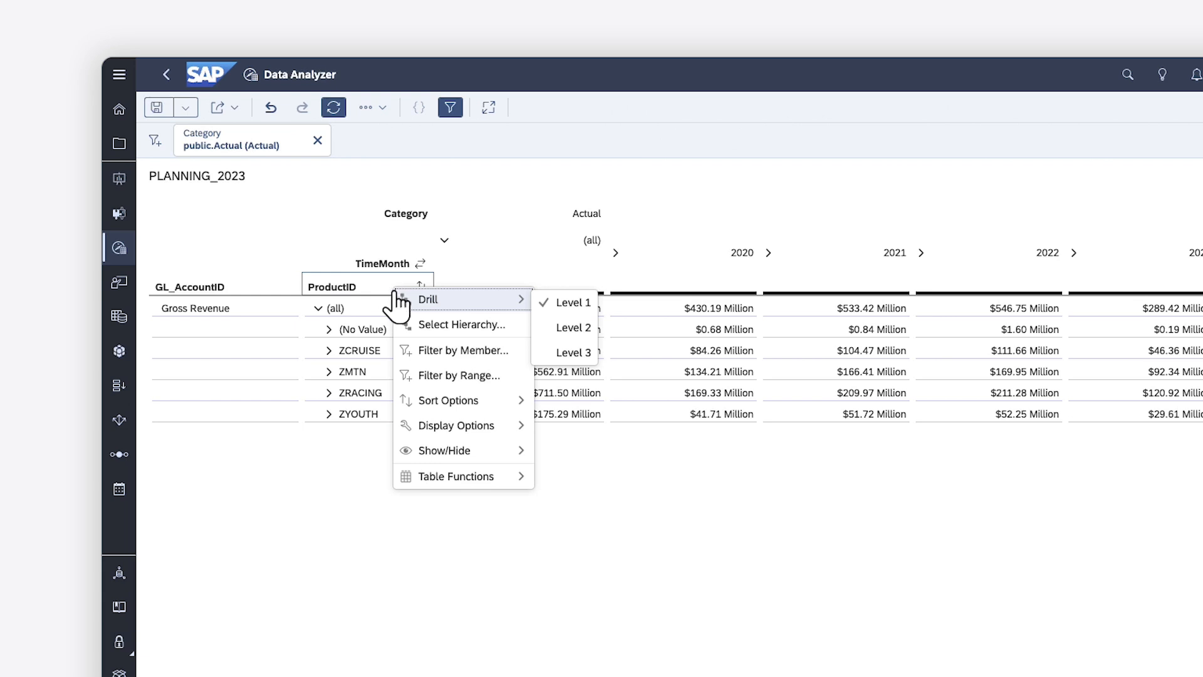
pyautogui.moveTo(457, 476)
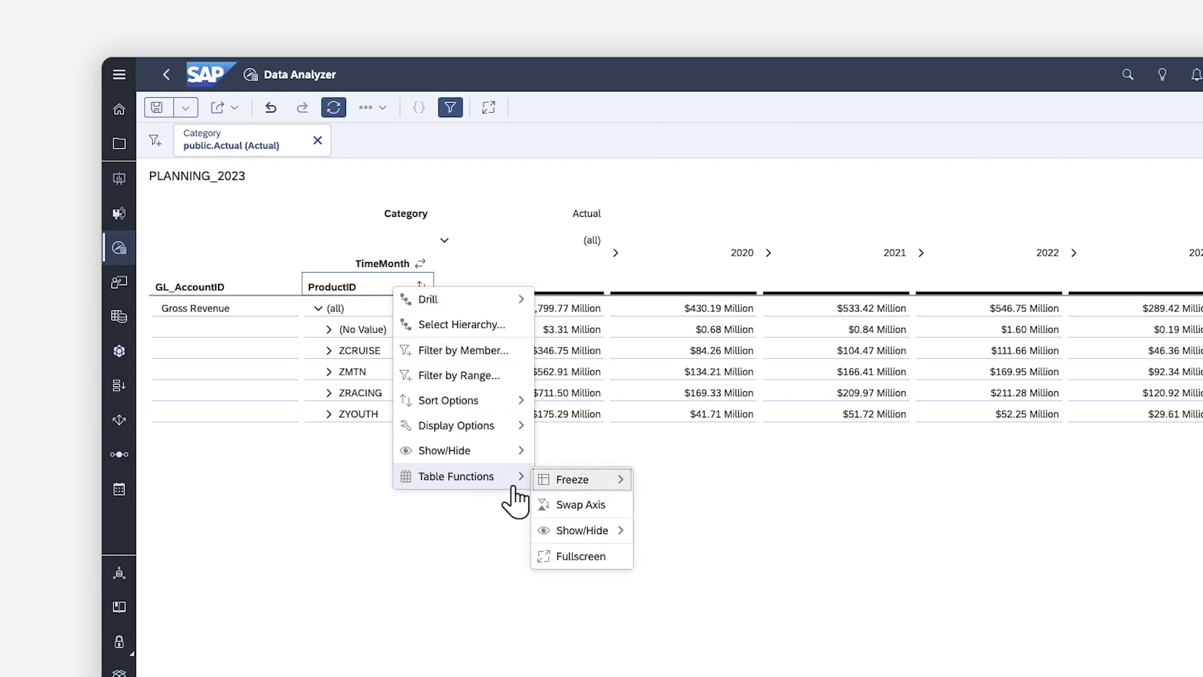
pyautogui.click(571, 478)
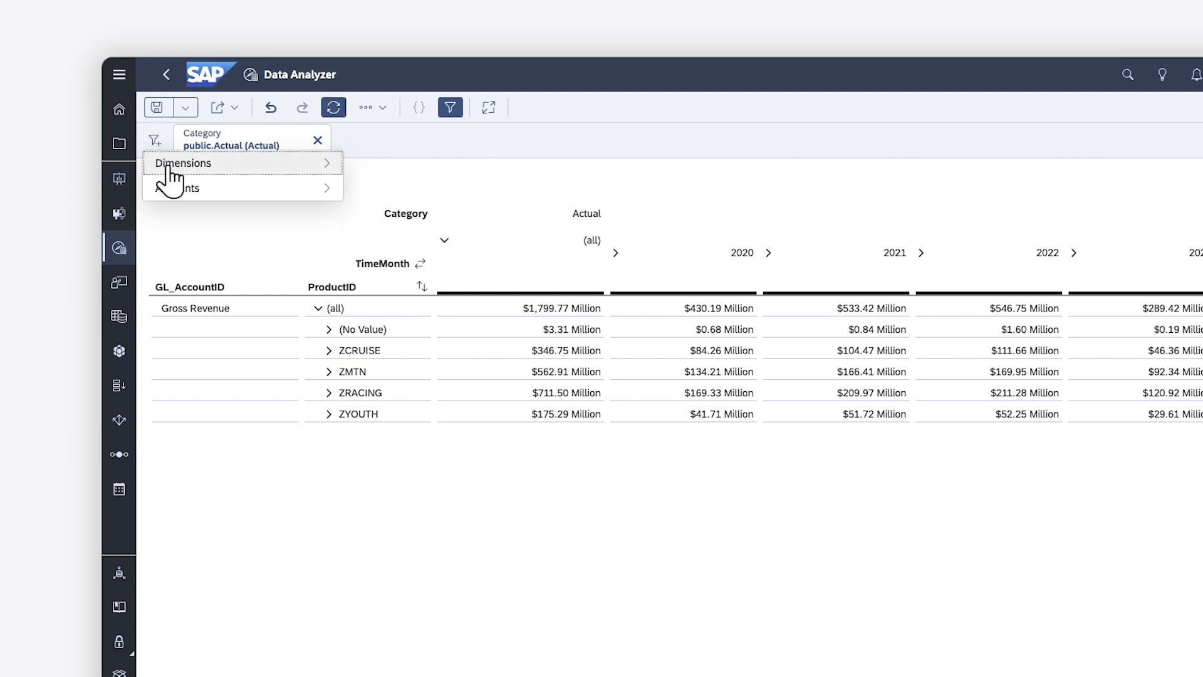
# Step: Add a ProductID filter that excludes the (No Value) member and apply it
pyautogui.click(187, 163)
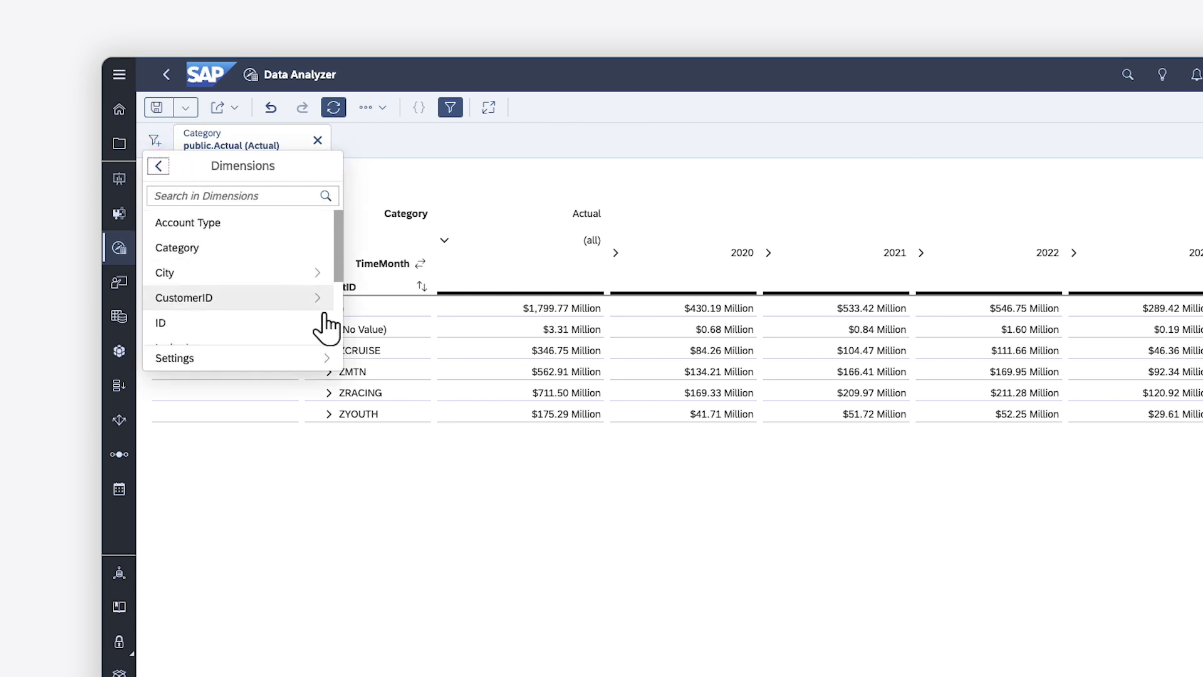
pyautogui.scroll(-3)
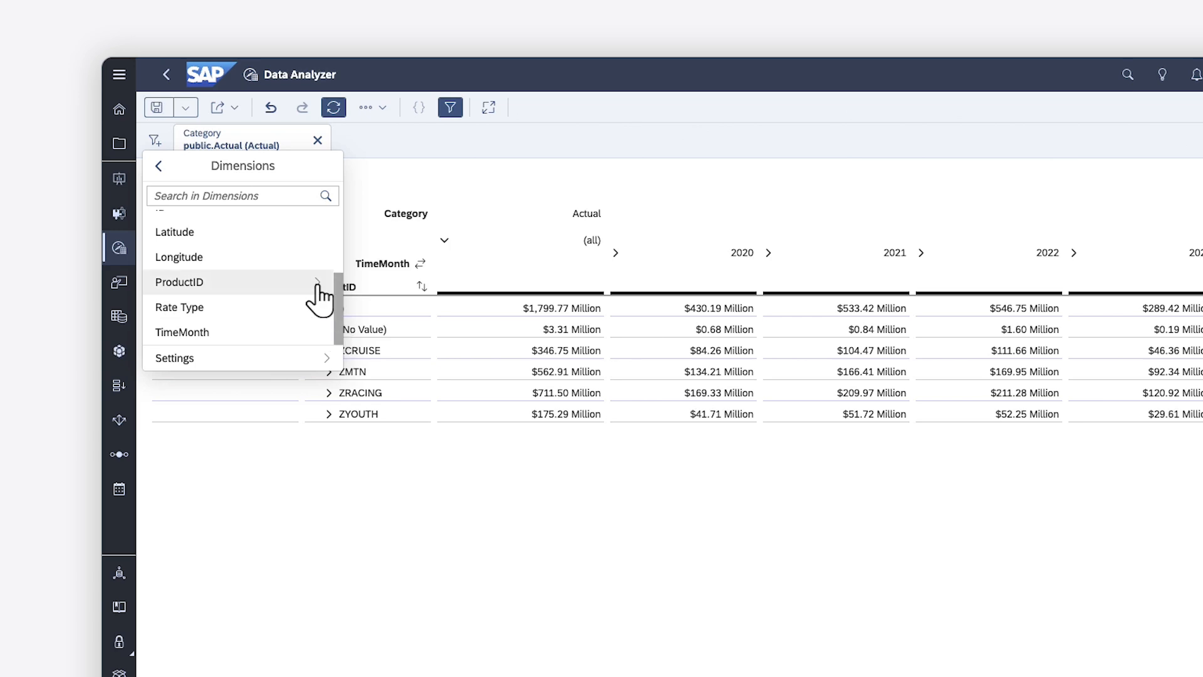
pyautogui.click(316, 281)
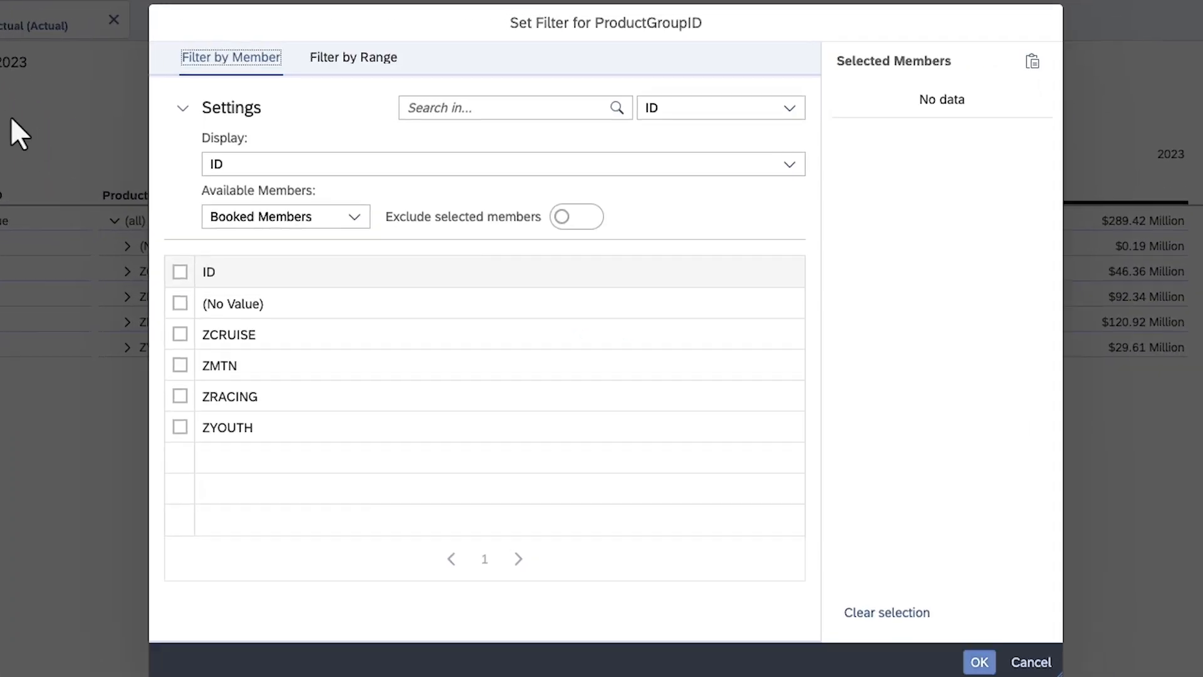
pyautogui.click(575, 216)
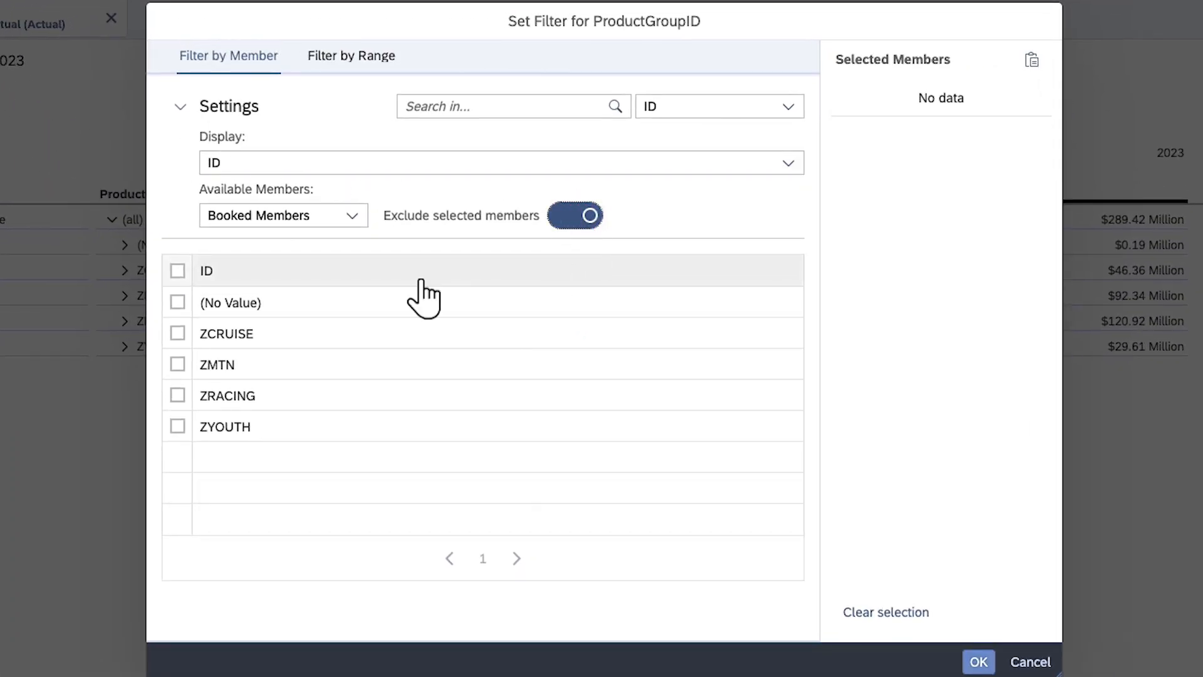
pyautogui.click(177, 301)
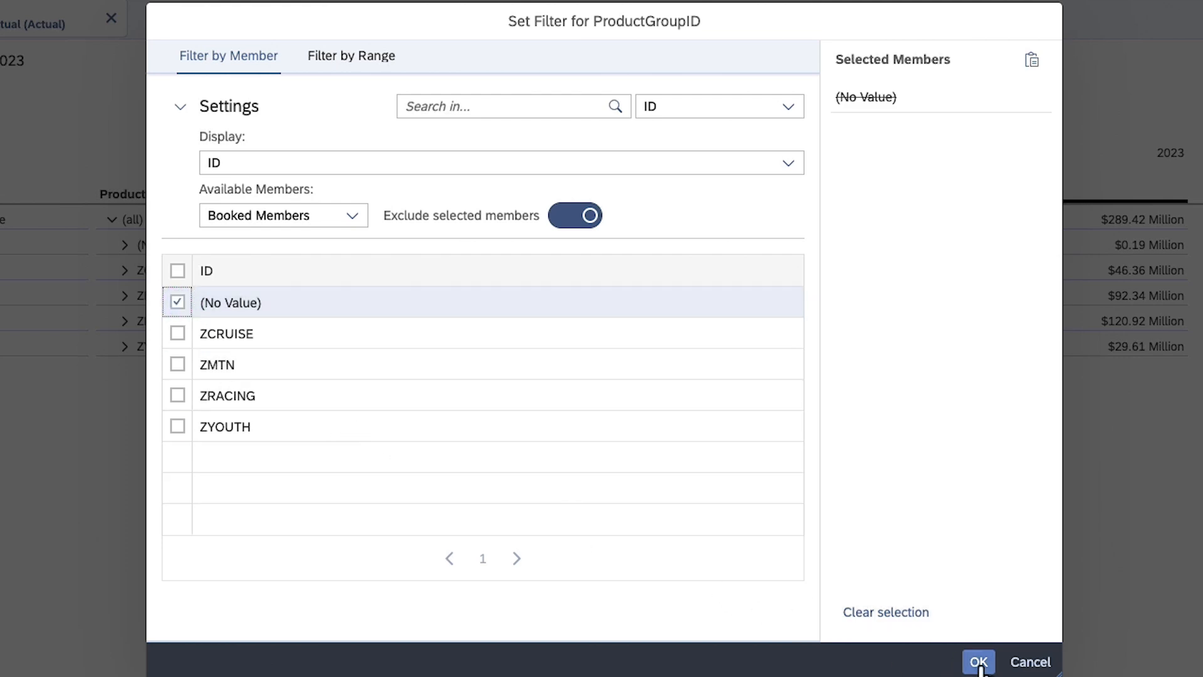
pyautogui.click(977, 662)
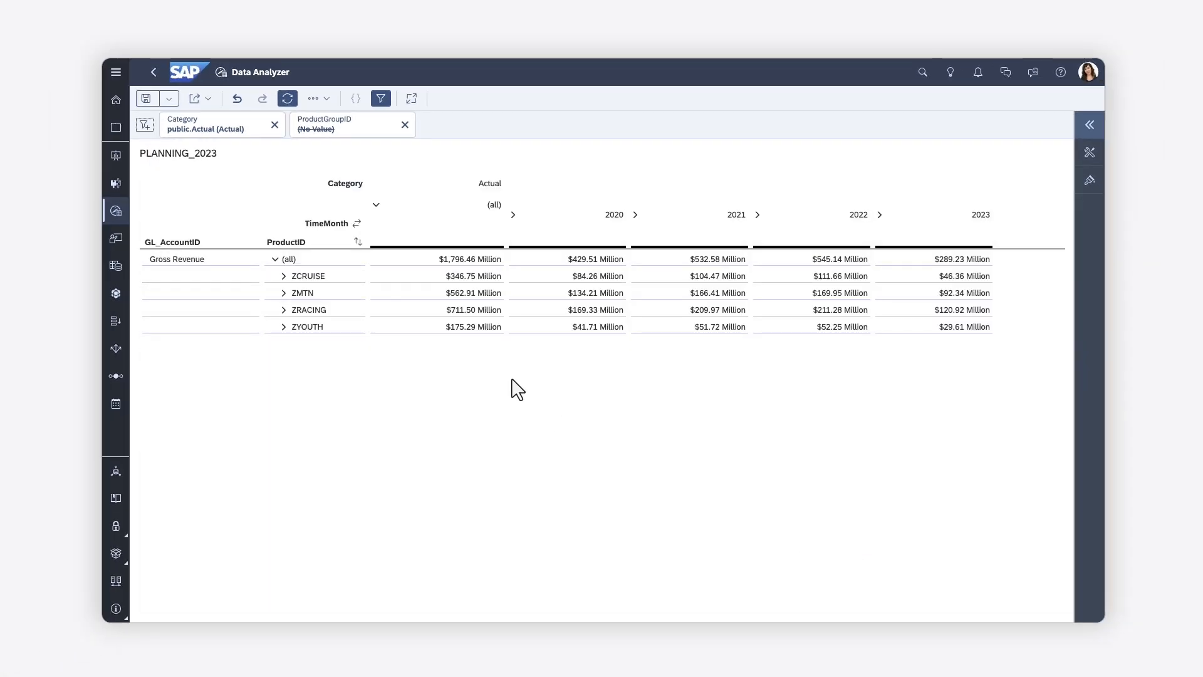
# Step: Save the analysis as an insight named 'Gross Revenue insight'
pyautogui.click(146, 98)
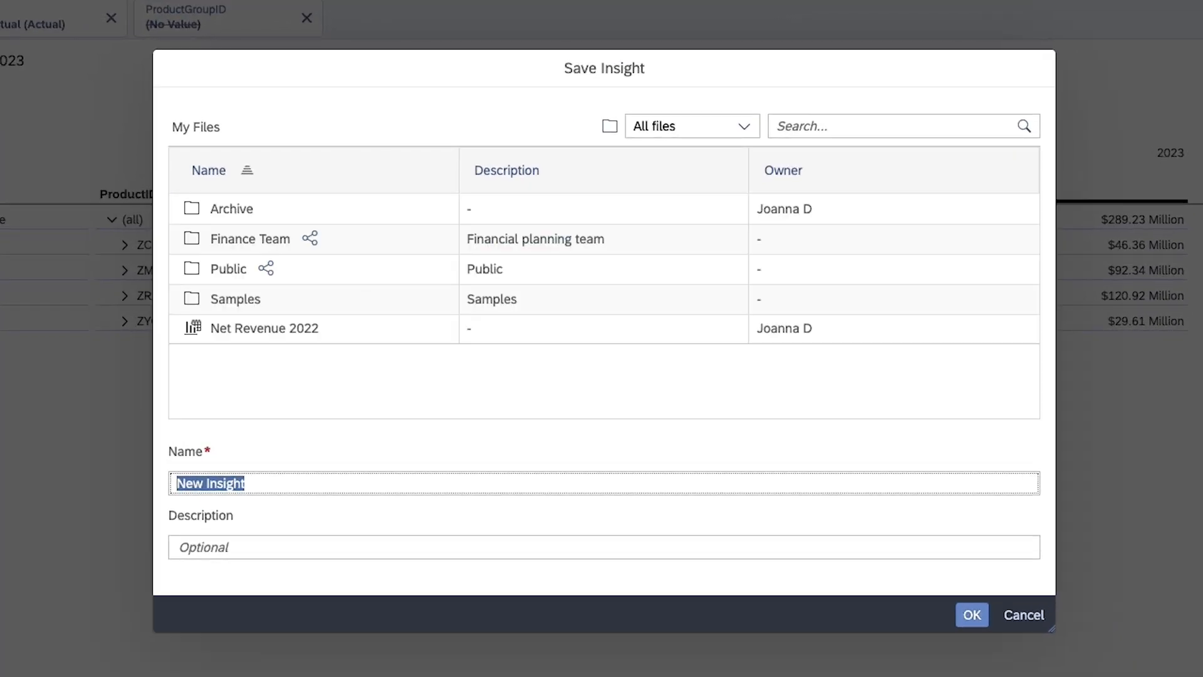
pyautogui.write('Gross Revenue')
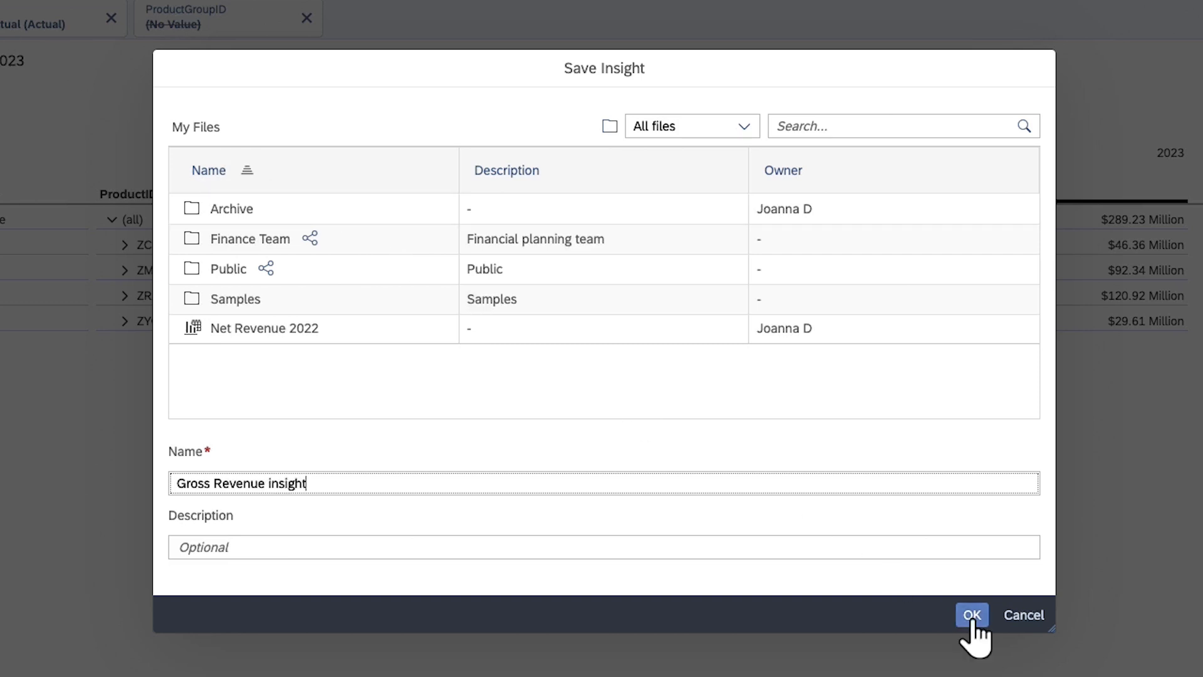
pyautogui.click(971, 614)
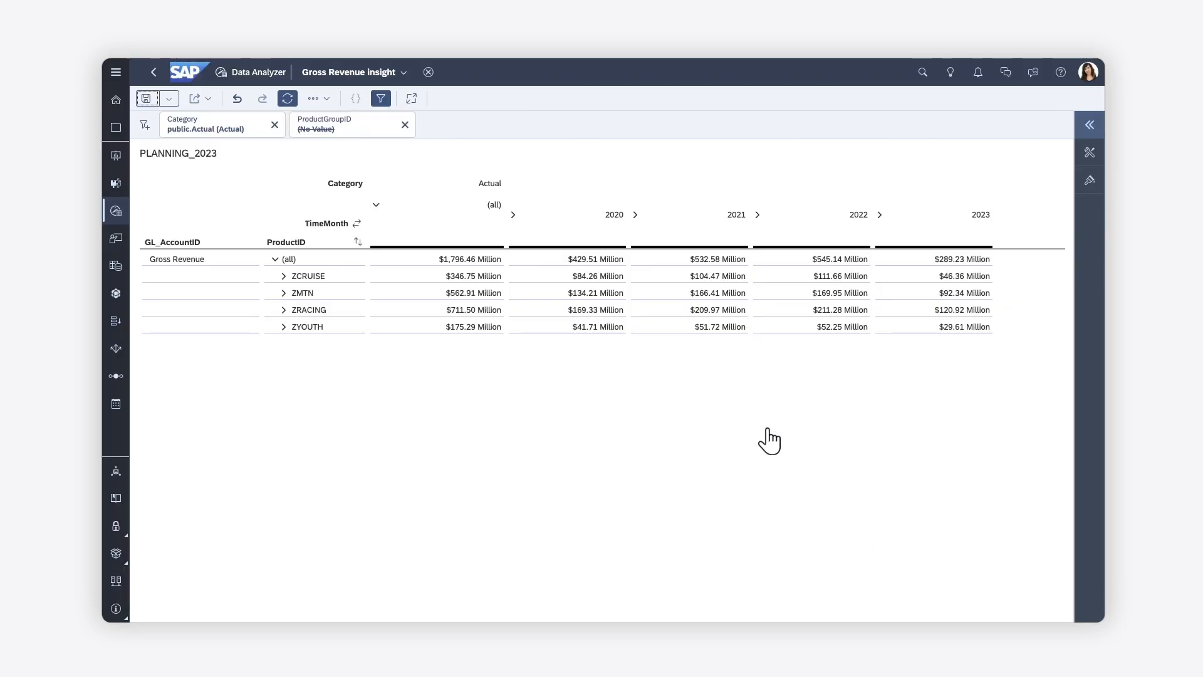
pyautogui.click(196, 98)
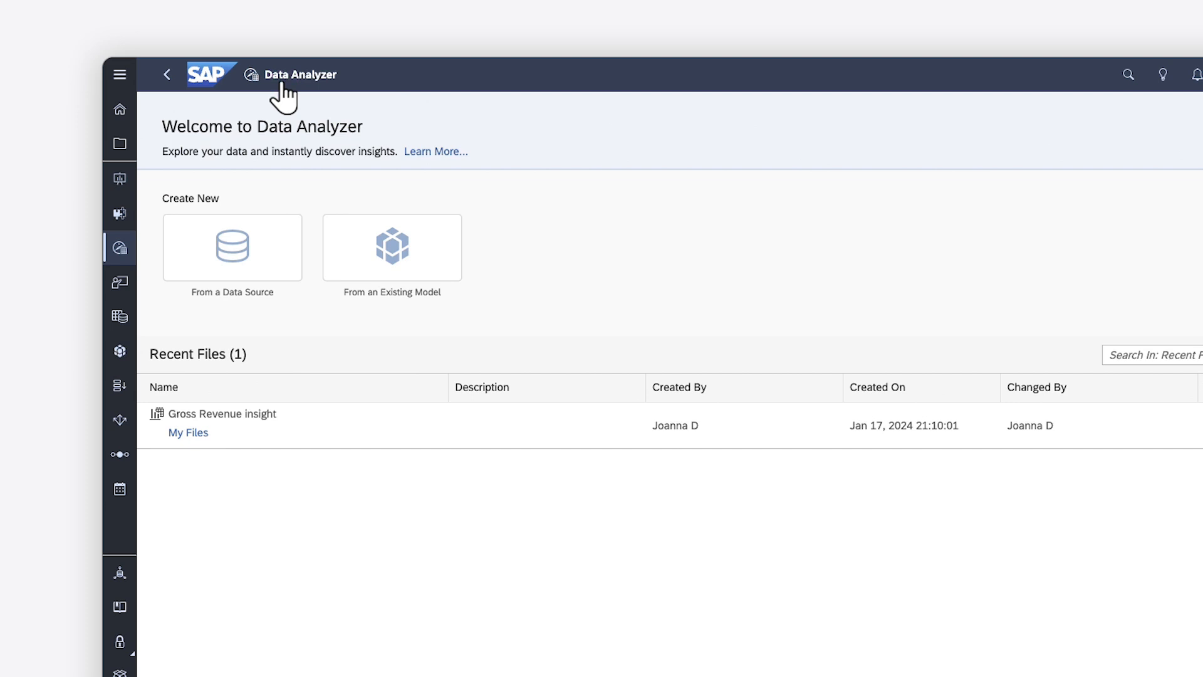
# Step: In My Files, filter to insights, select Gross Revenue insight and choose Share
pyautogui.click(120, 144)
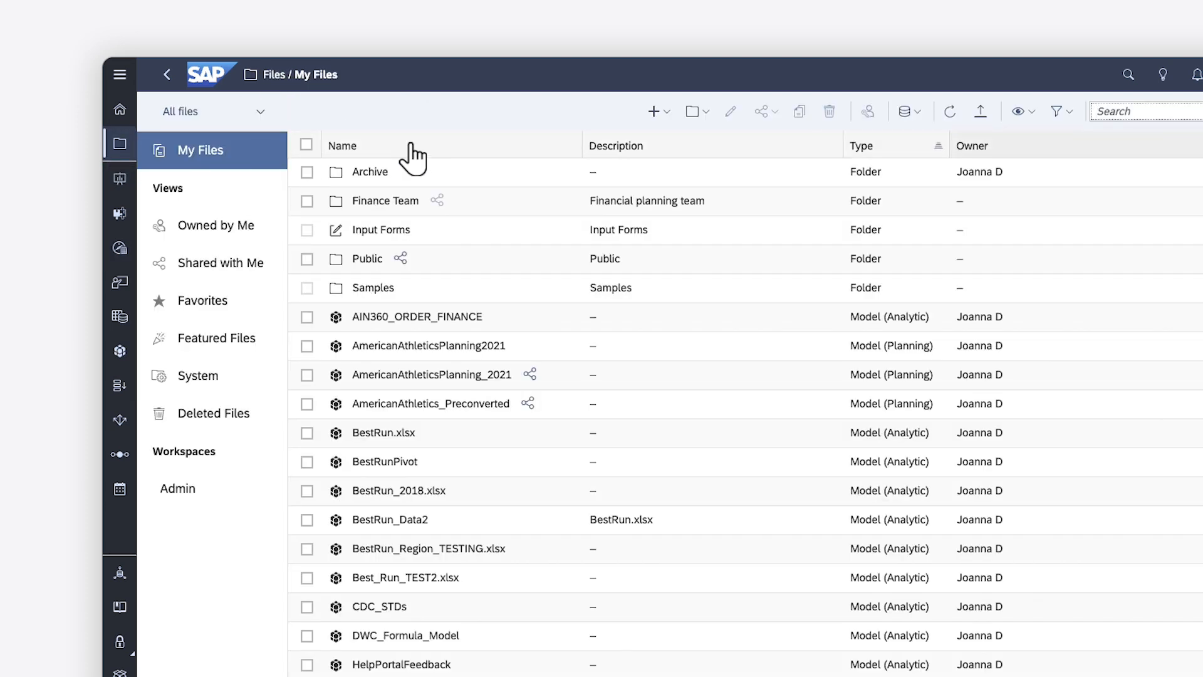
pyautogui.click(1060, 111)
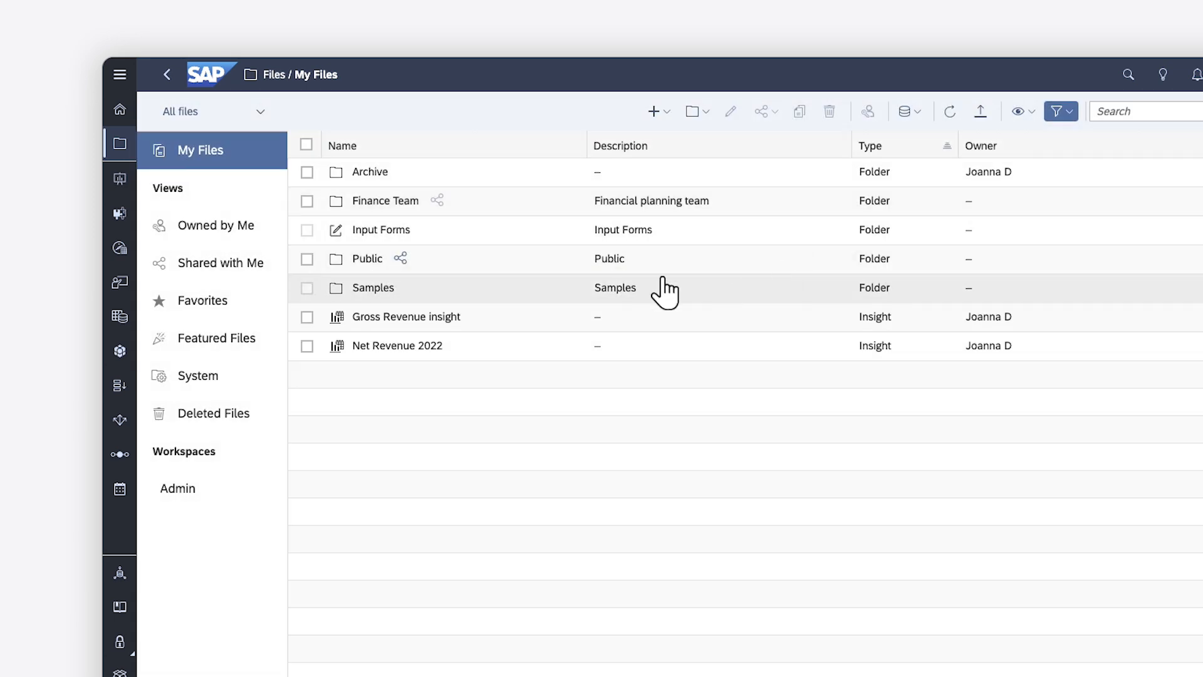
pyautogui.click(307, 316)
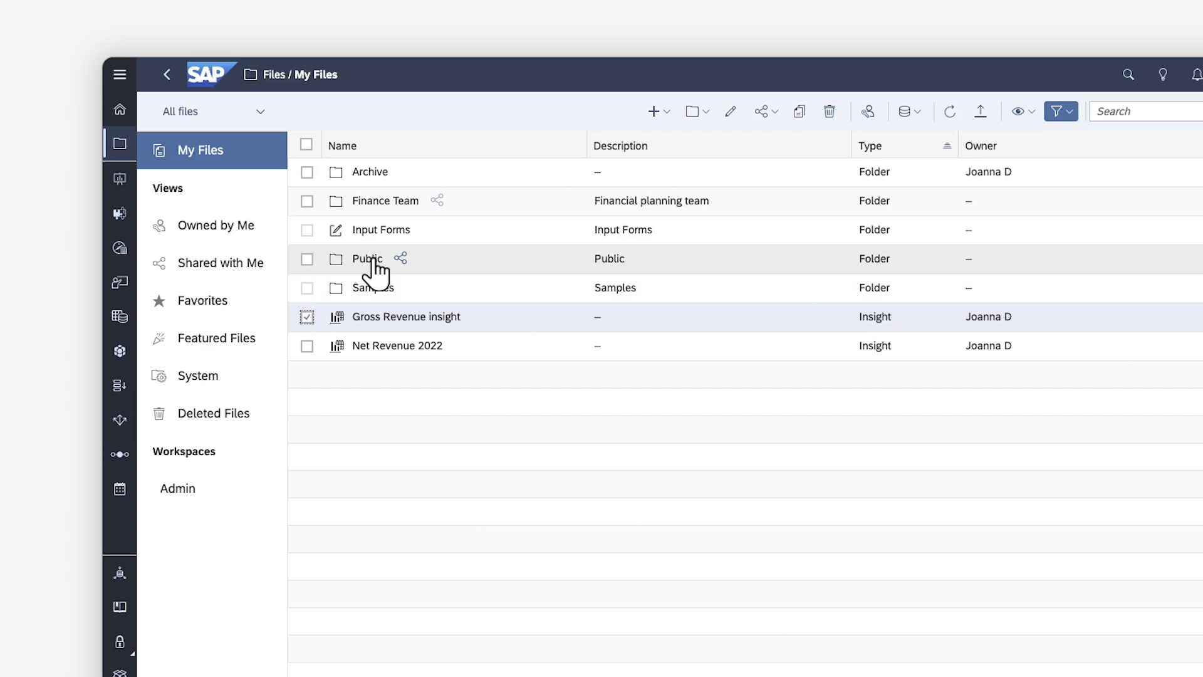
pyautogui.click(765, 112)
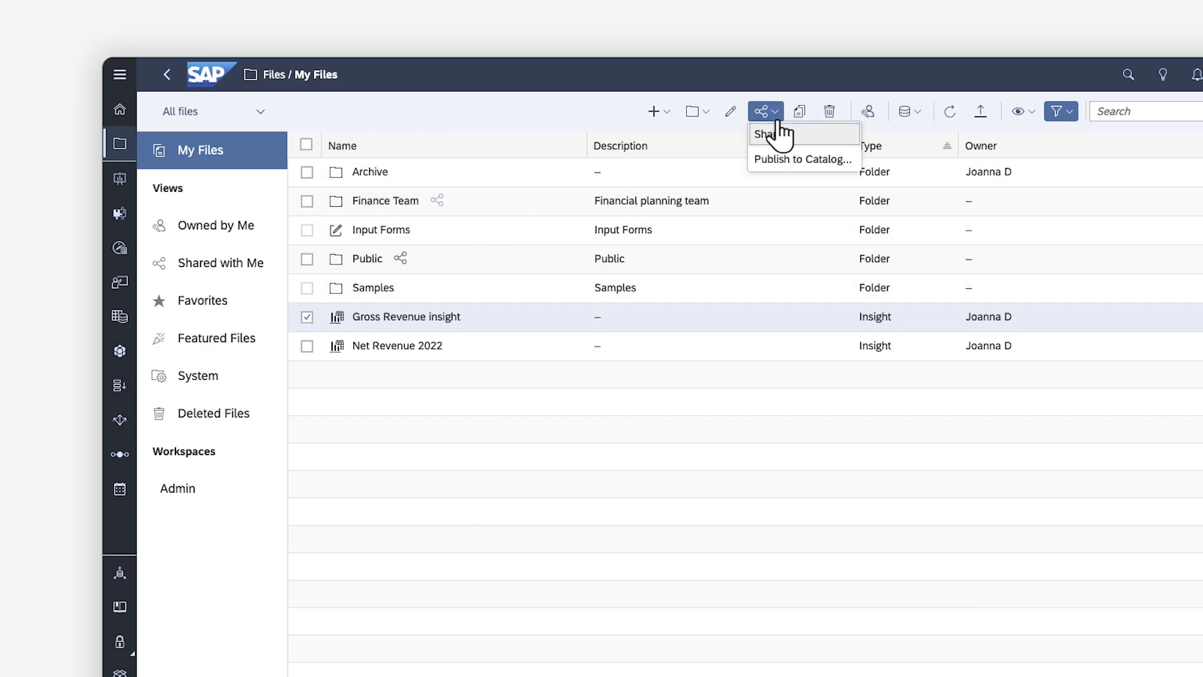
pyautogui.click(768, 135)
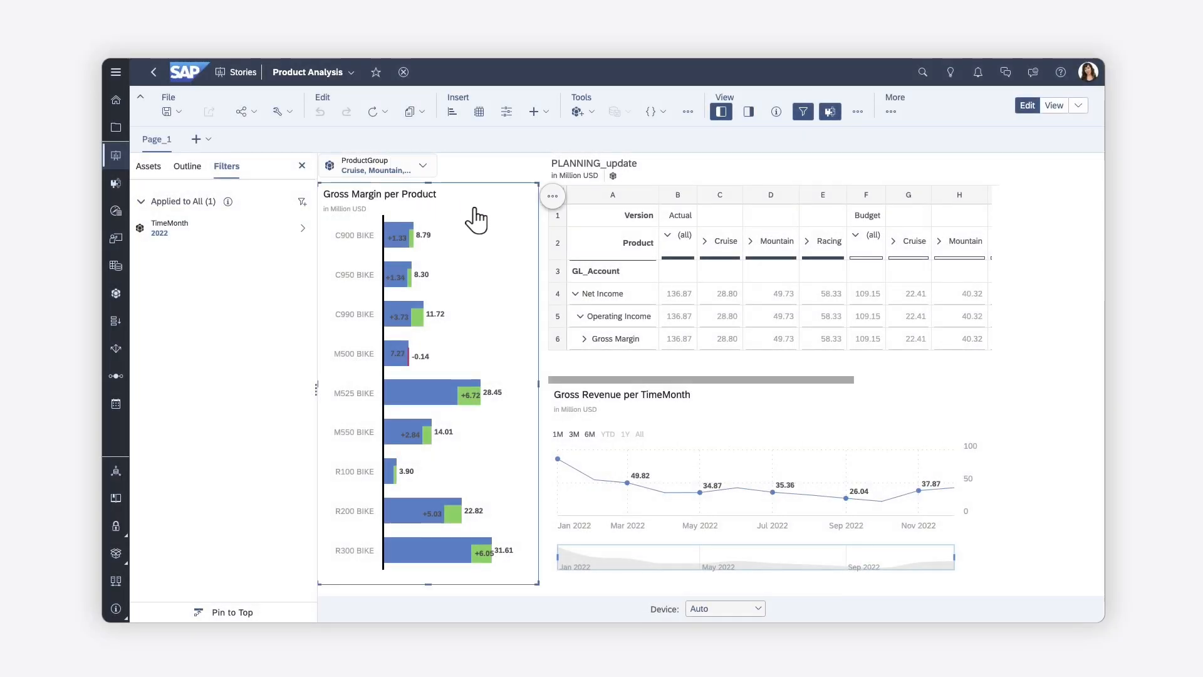
# Step: Open the Gross Margin per Product chart's Builder and expand Chart Properties
pyautogui.click(720, 111)
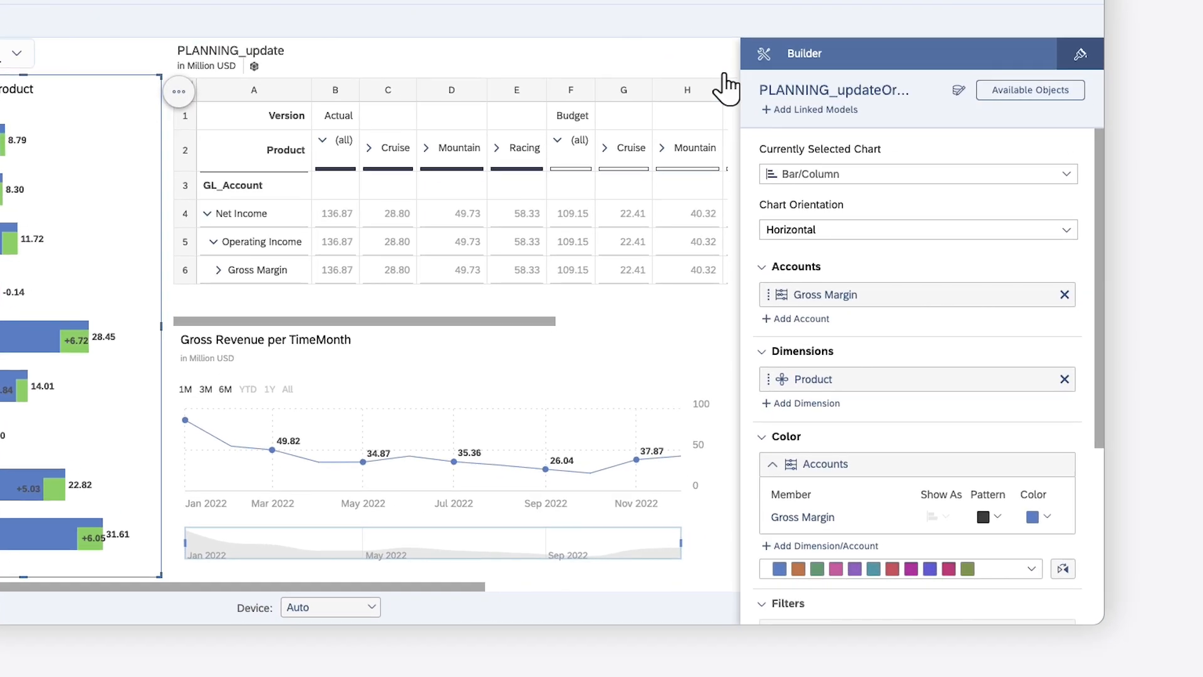
pyautogui.scroll(-3)
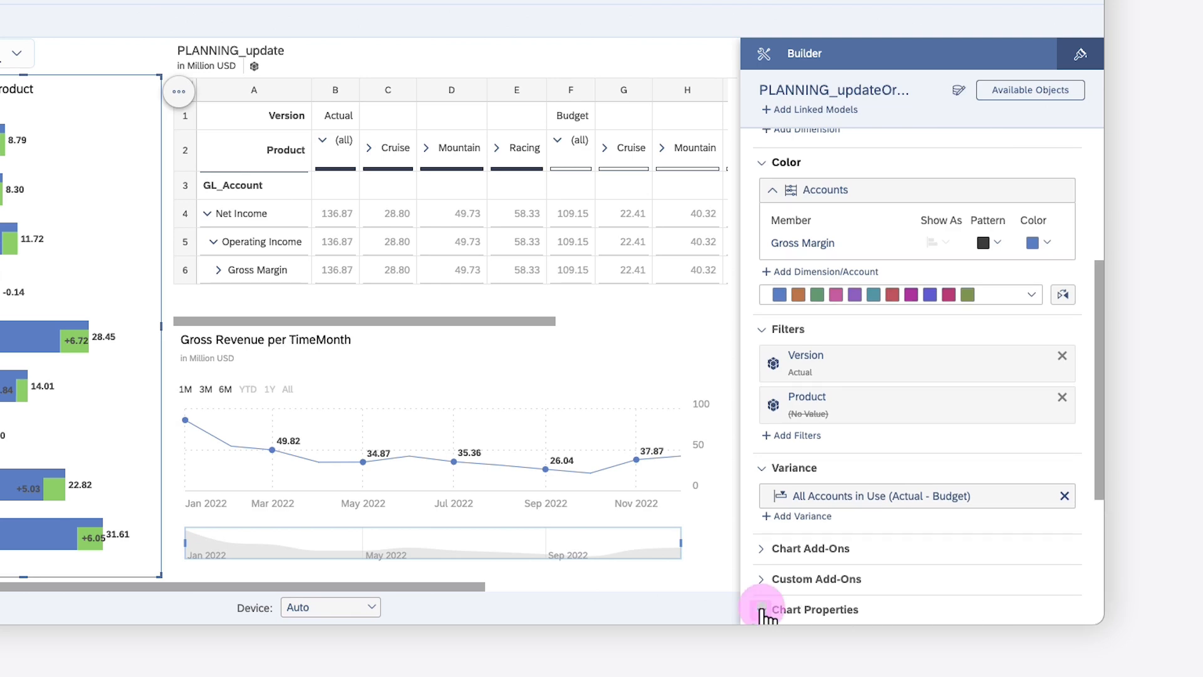
pyautogui.click(818, 608)
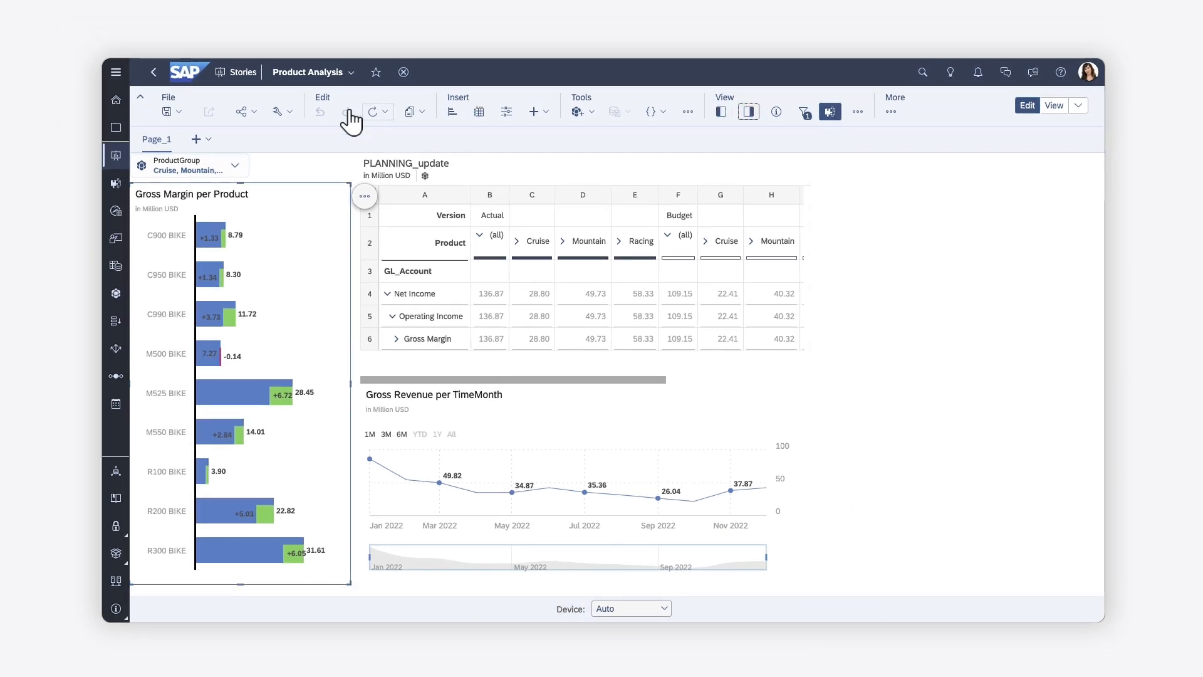
# Step: In Story Details, switch on Enable Data Analyzer for all supported widgets and save
pyautogui.click(278, 112)
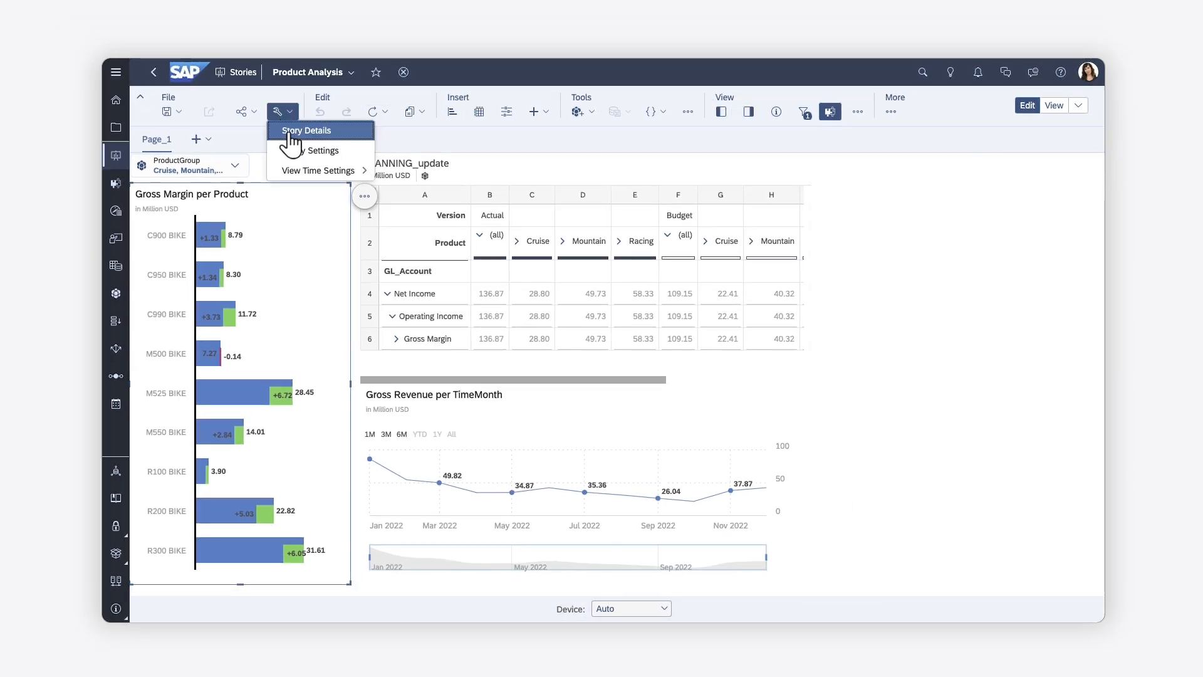
pyautogui.click(306, 130)
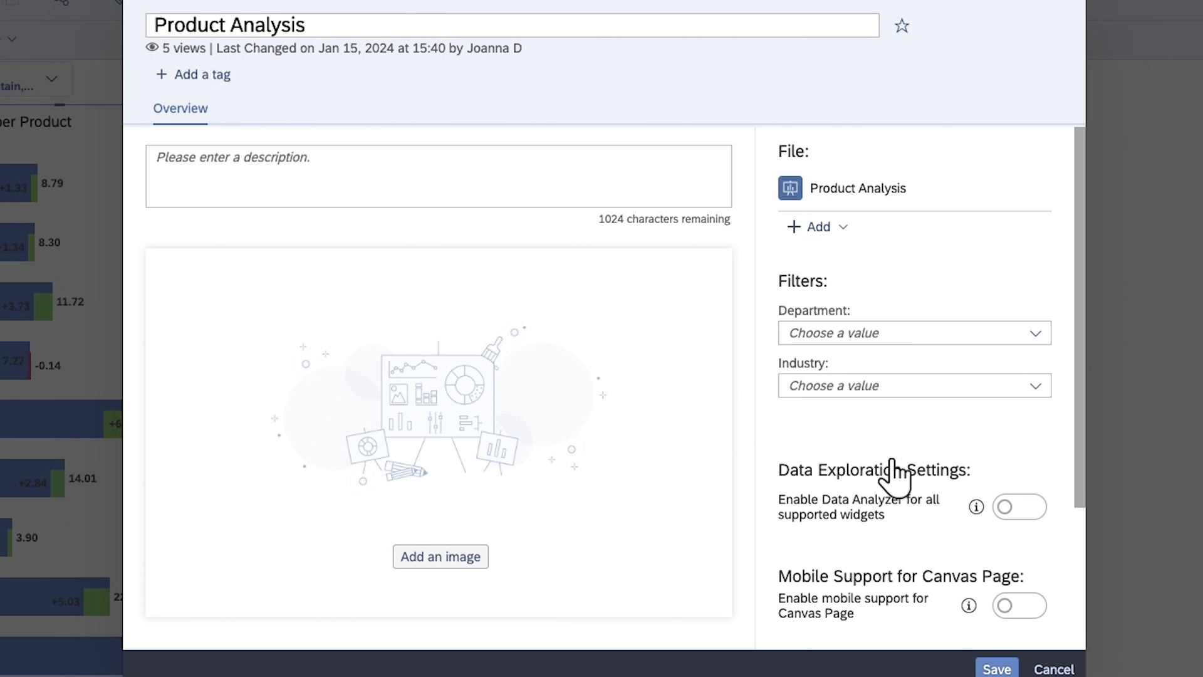
pyautogui.click(1018, 506)
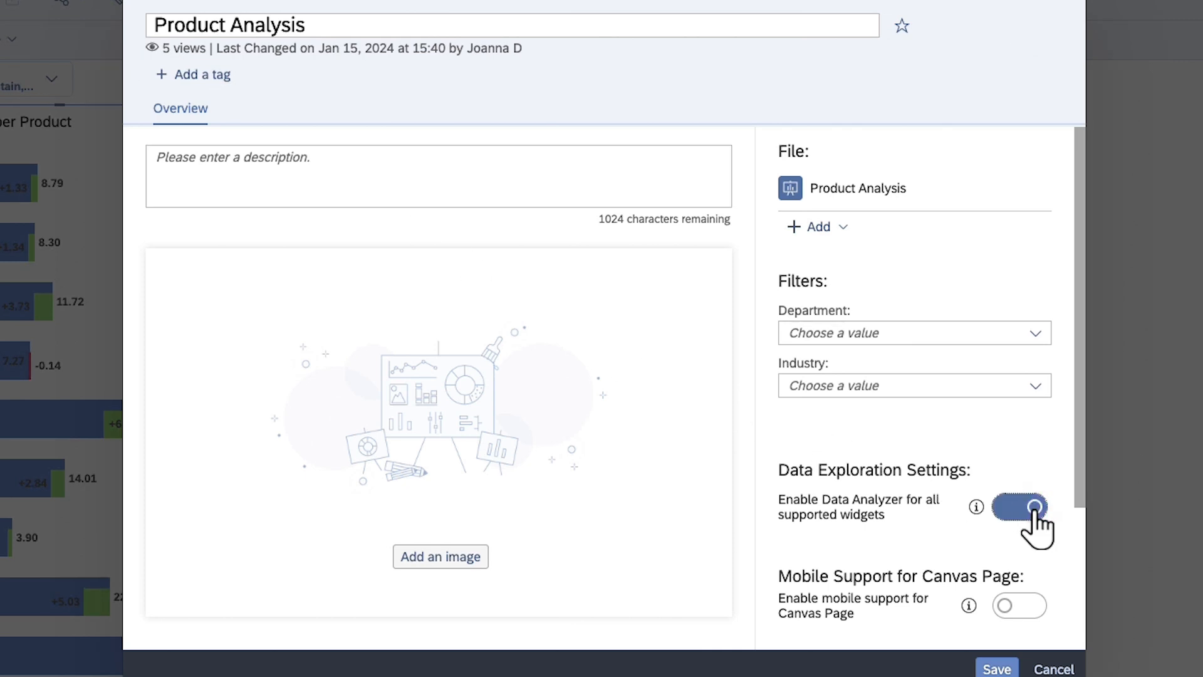
pyautogui.click(1019, 506)
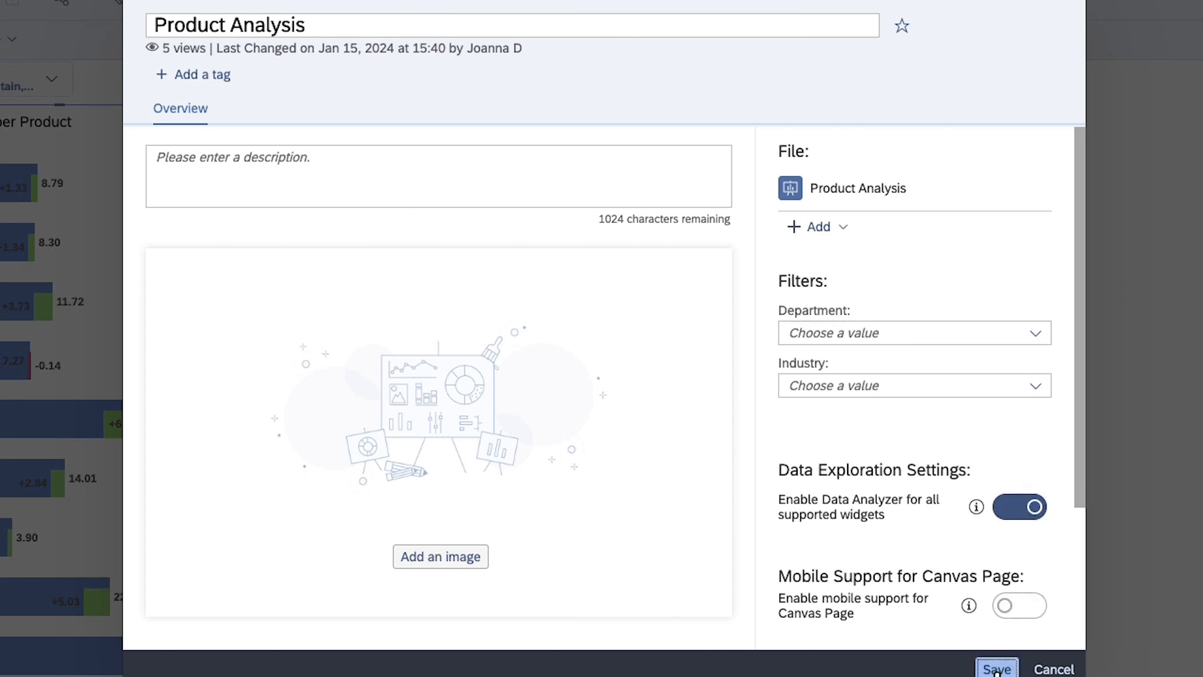
pyautogui.click(995, 668)
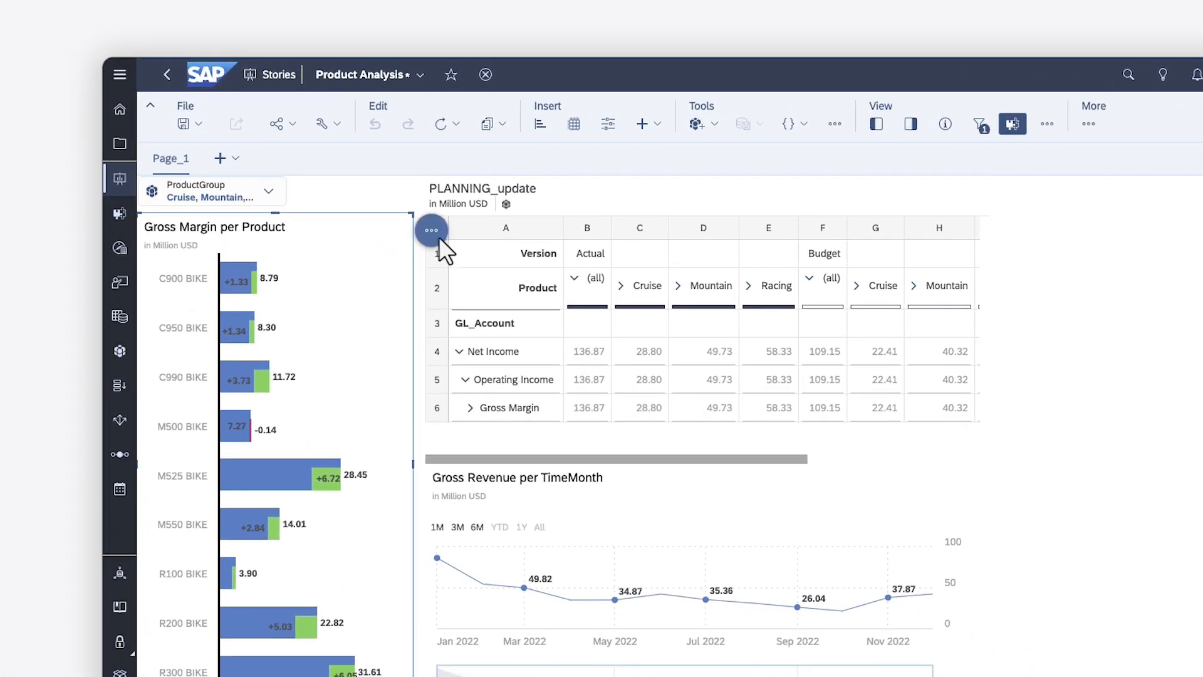
# Step: Bring up the More Actions menu on the Gross Margin per Product chart
pyautogui.click(431, 229)
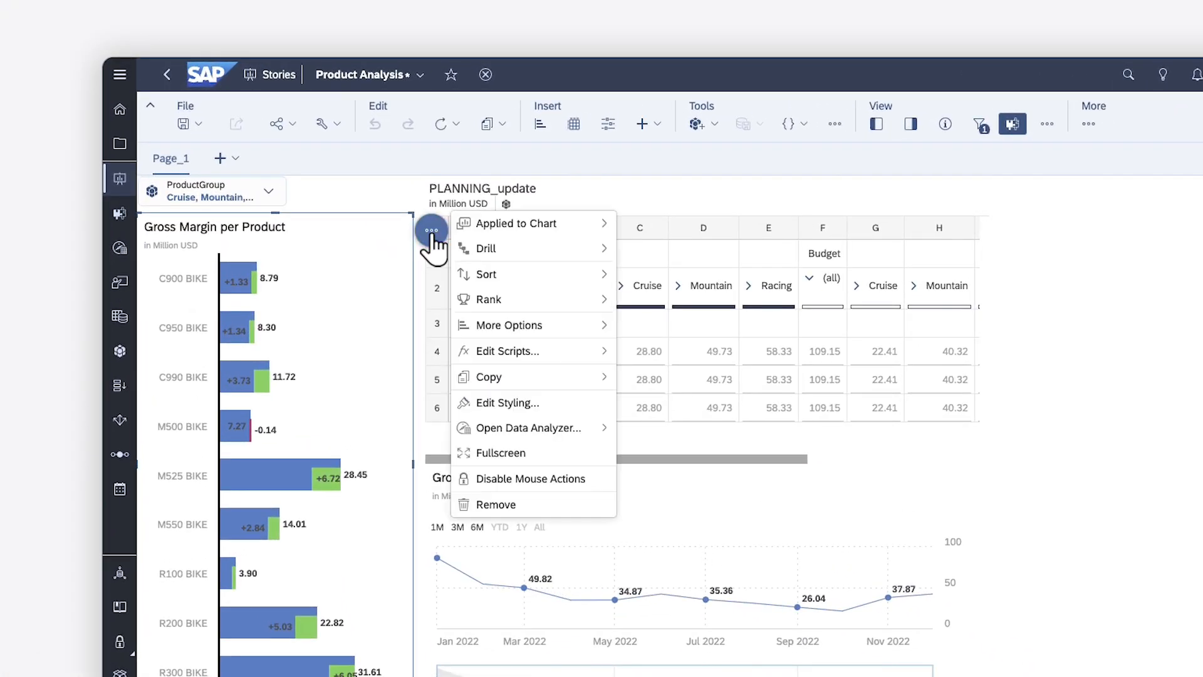
pyautogui.moveTo(532, 427)
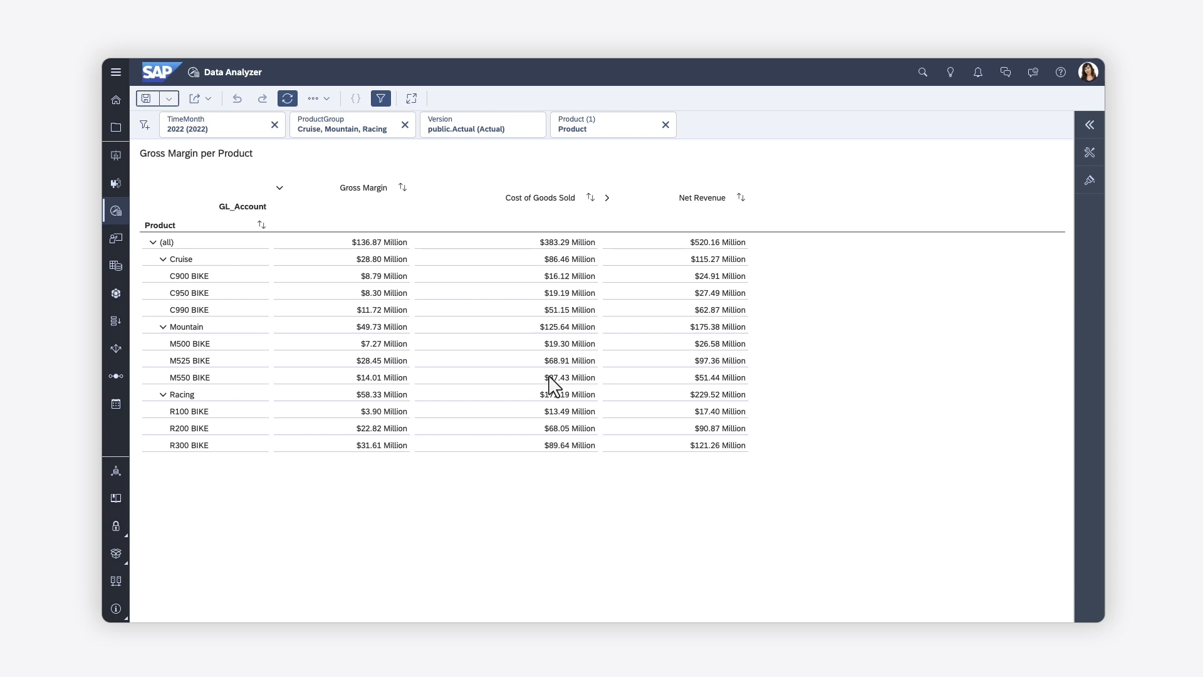
pyautogui.moveTo(654, 344)
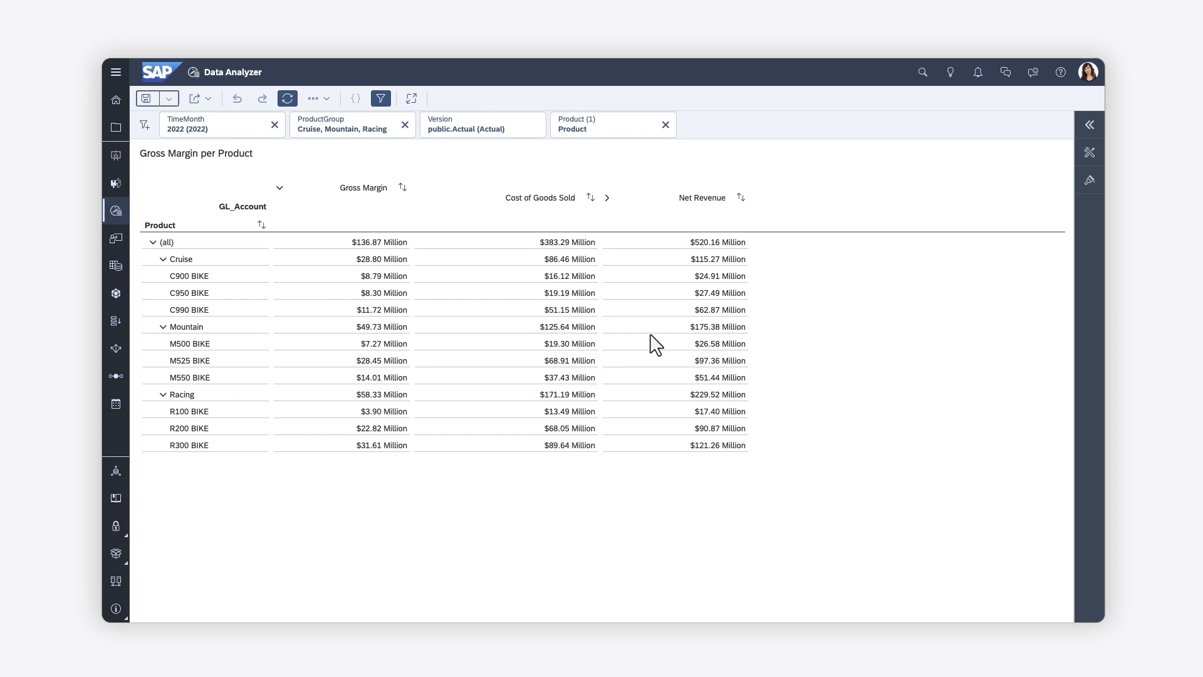
# Step: Add TimeMonth to the columns via the Builder's Available Objects list
pyautogui.click(1089, 124)
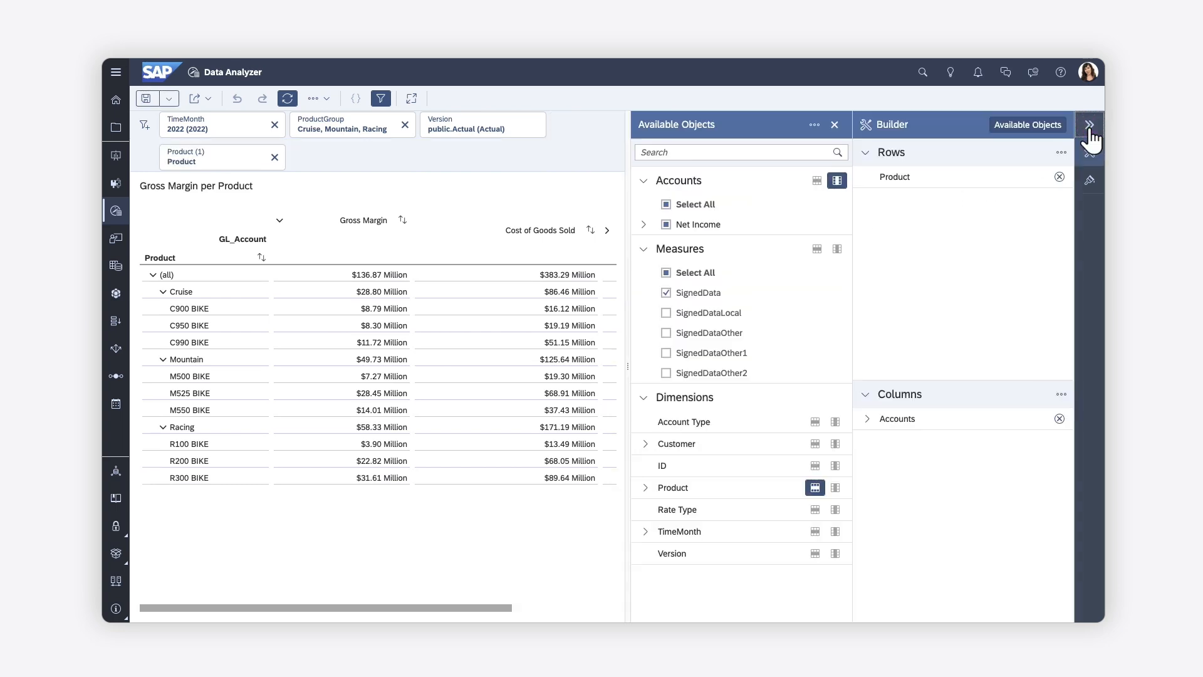
pyautogui.click(835, 531)
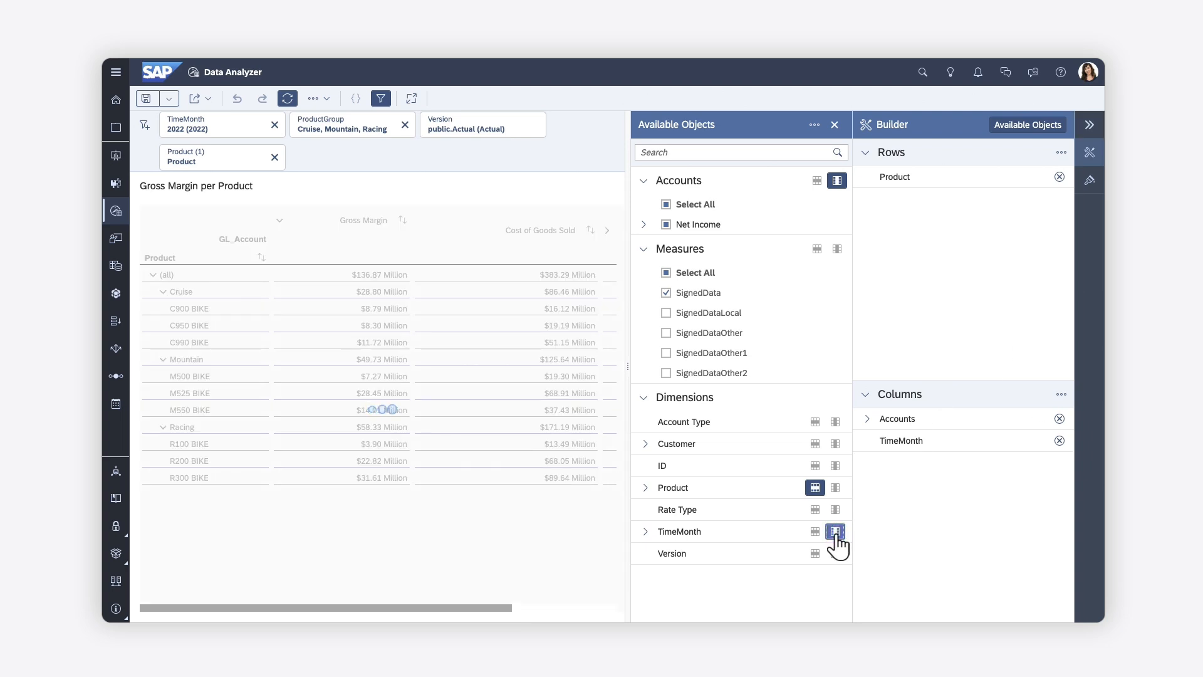
pyautogui.click(837, 532)
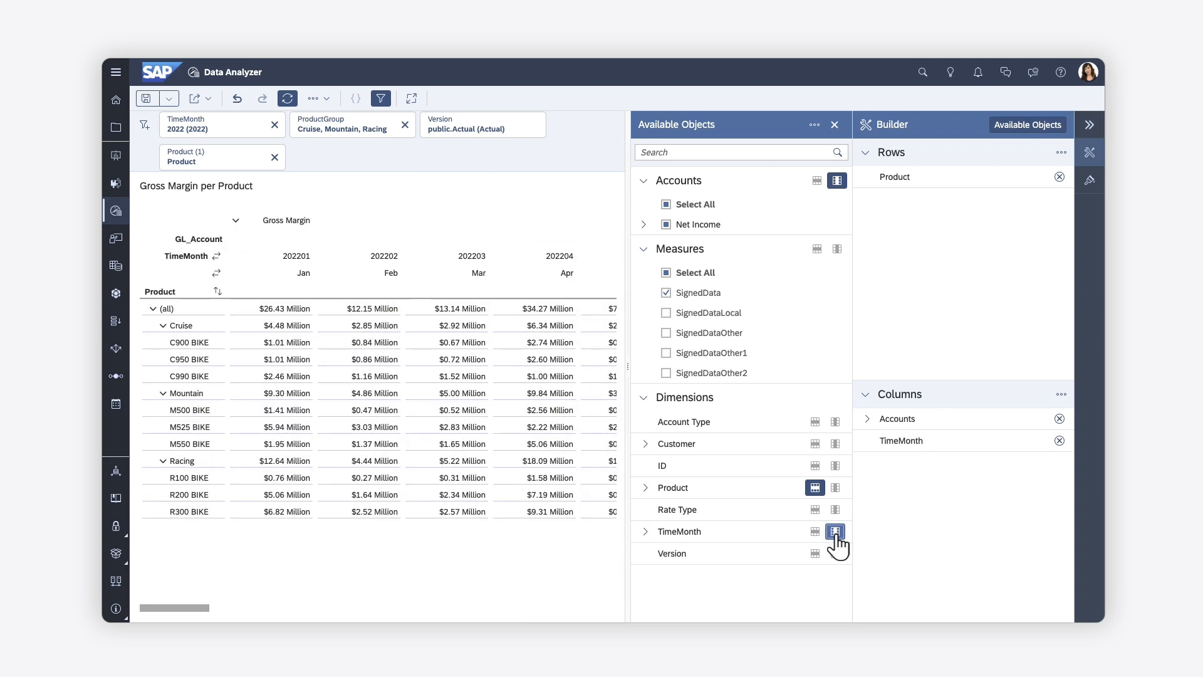